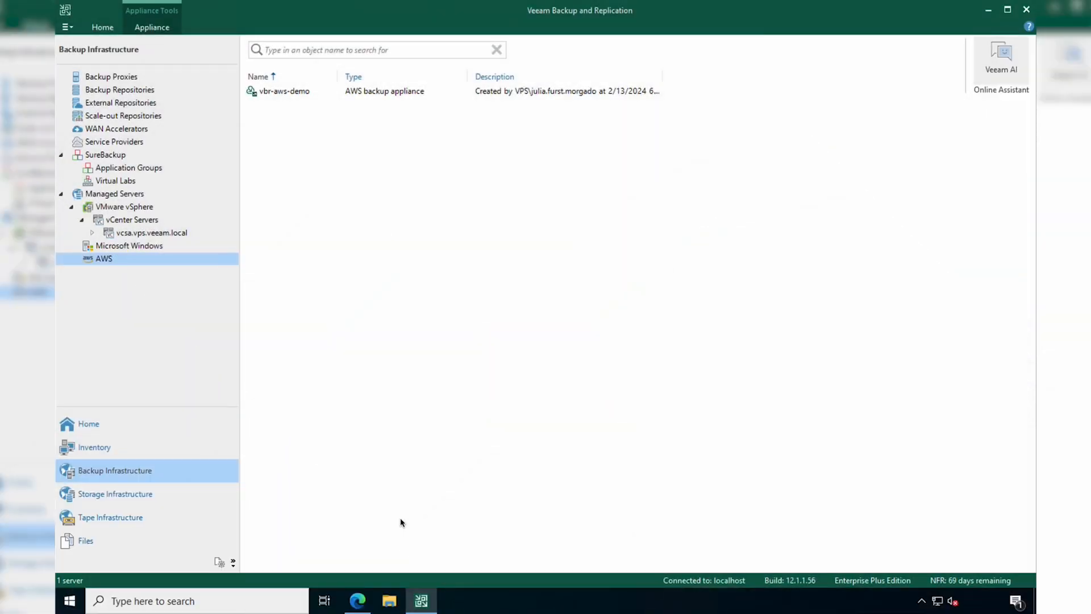
mouse_move(298, 102)
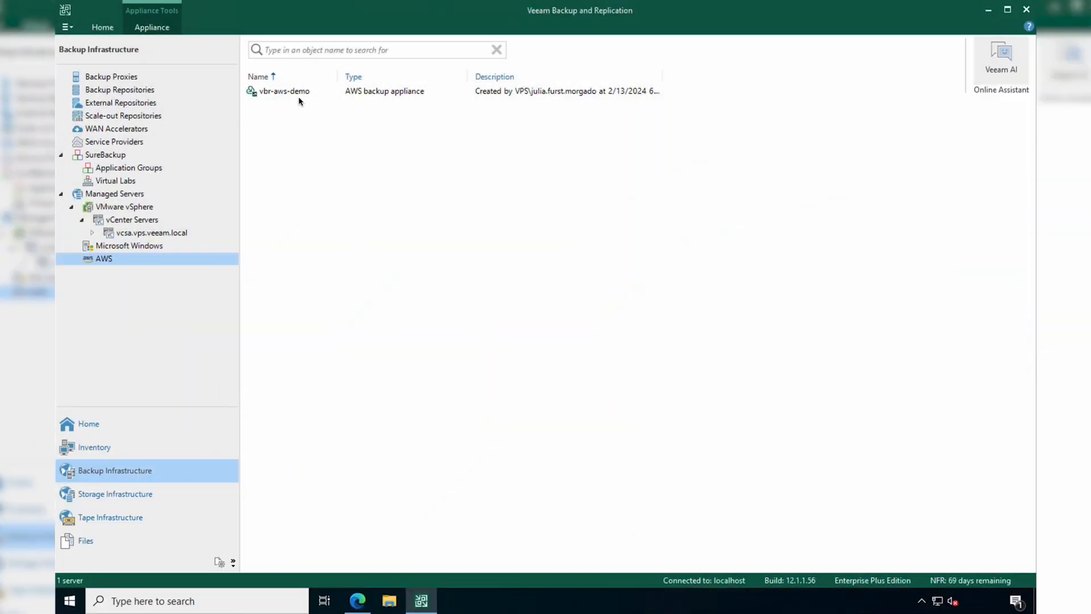
Step: Open the web console of the vbr-aws-demo AWS backup appliance
right_click(283, 91)
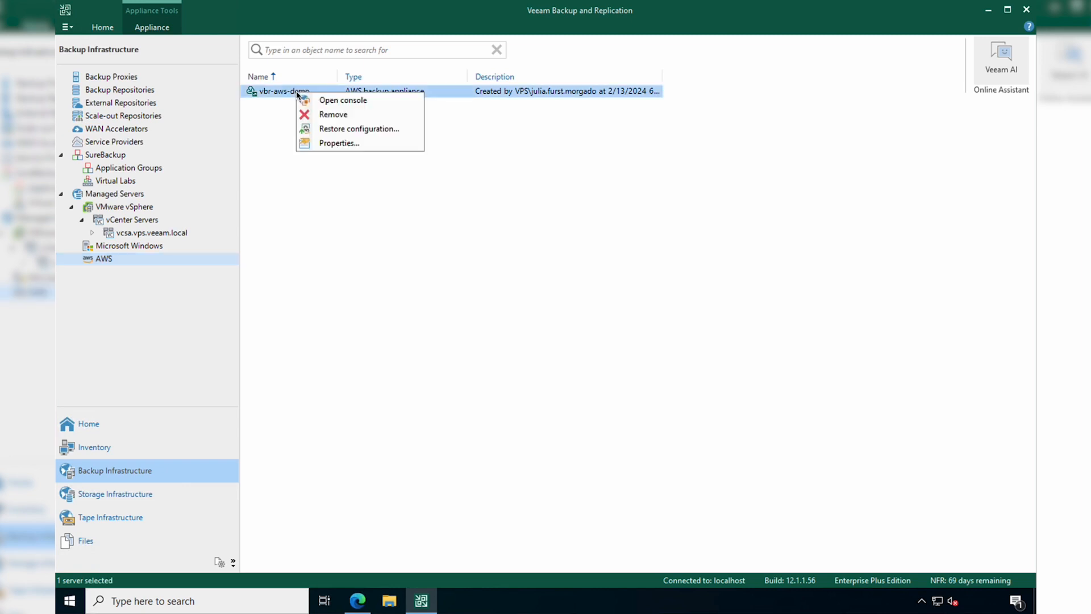
click(329, 106)
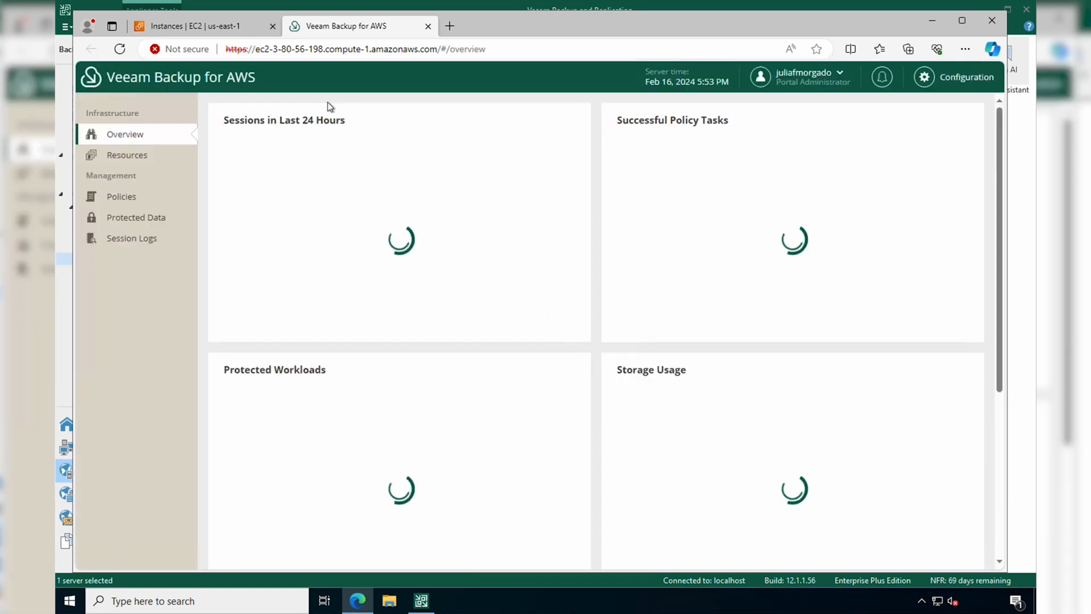
Step: Start a new EC2 backup policy under Policies and name it ec2-demo
click(121, 196)
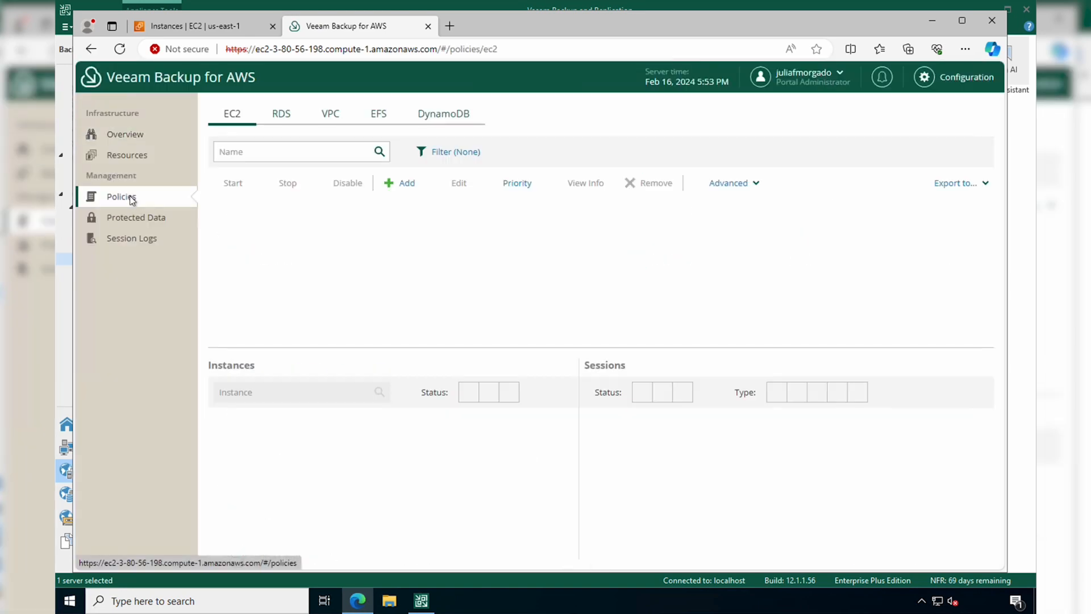
click(121, 196)
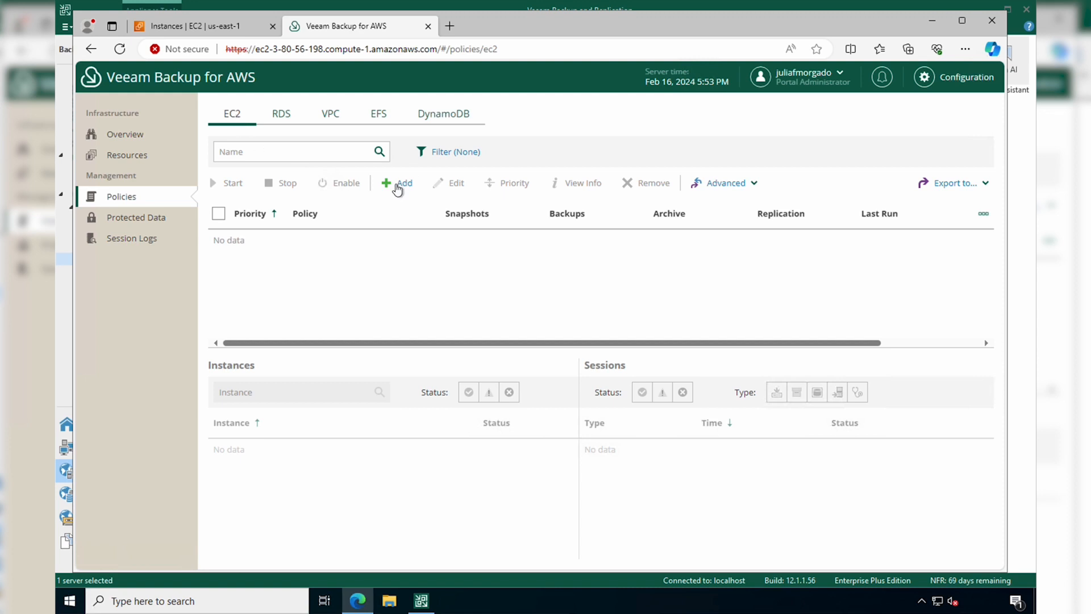
click(397, 183)
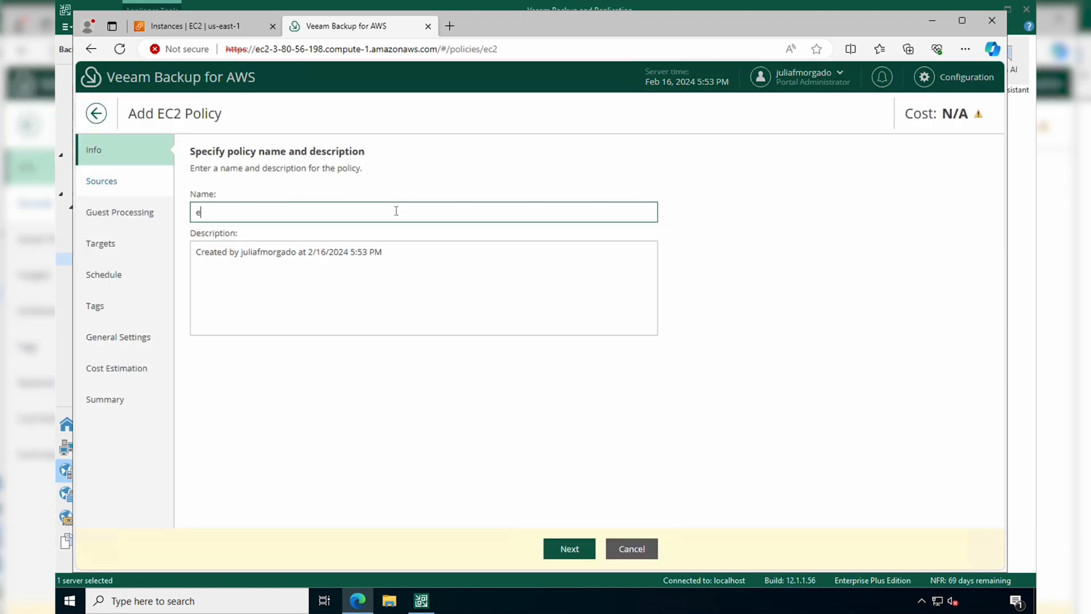
text(c2-demo)
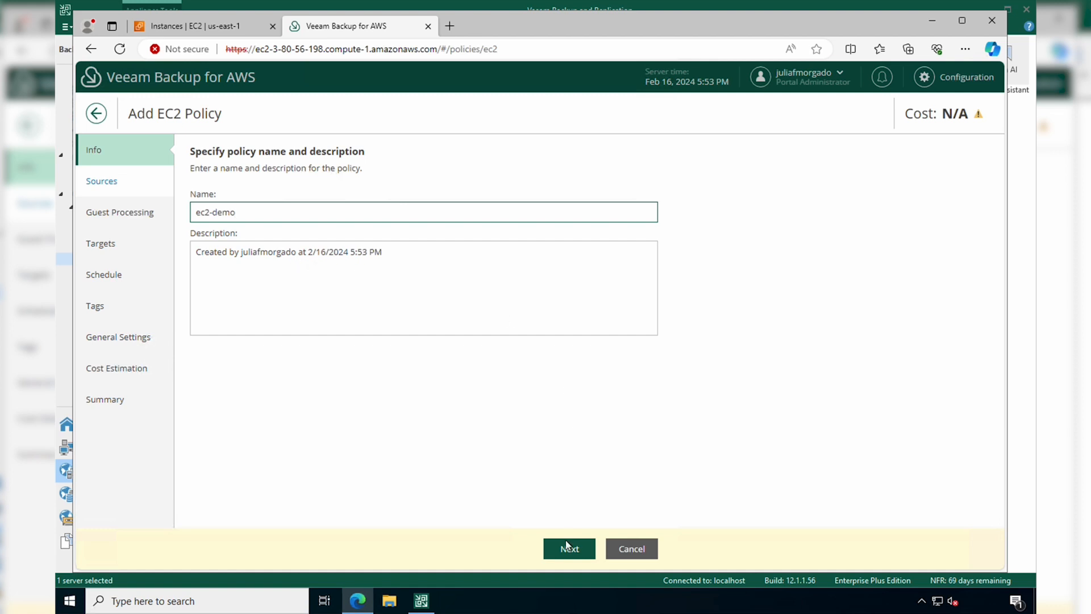
Step: Select ec2-role as the source IAM role and confirm its permission check passes
click(568, 548)
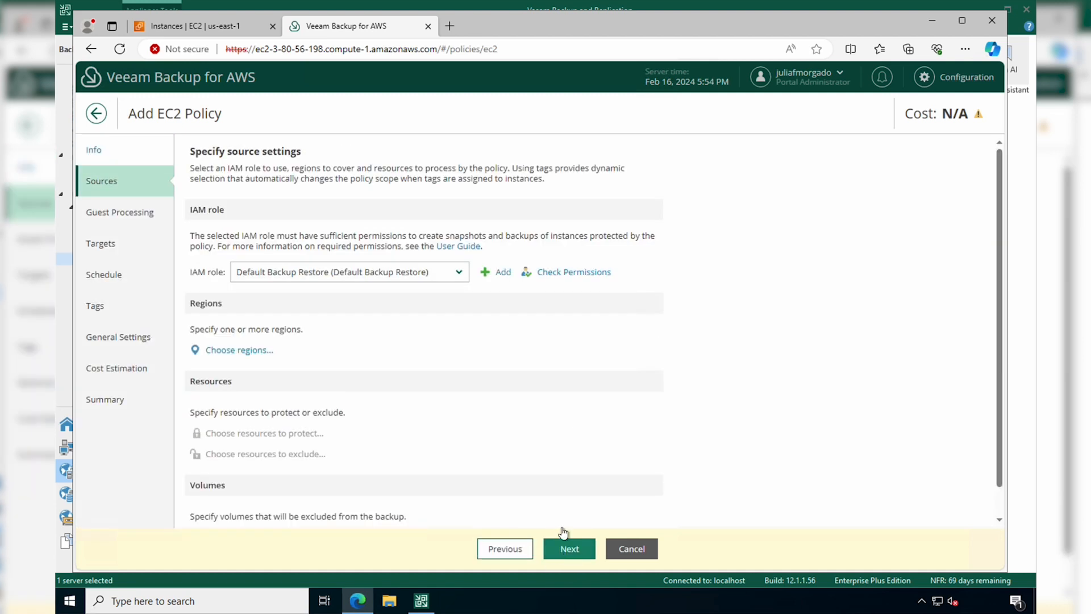
mouse_move(337, 285)
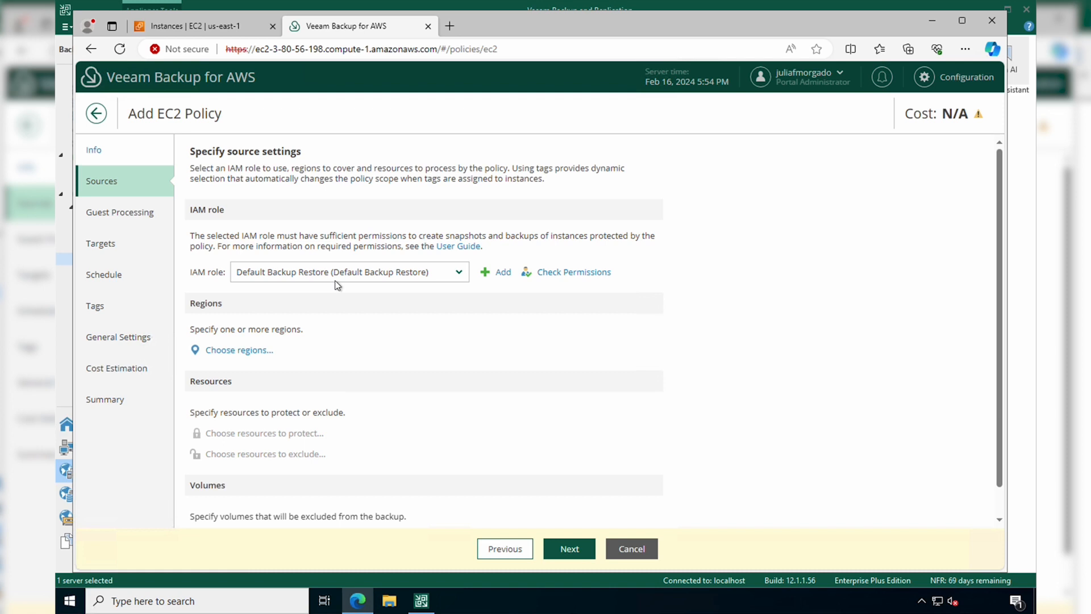
mouse_move(334, 282)
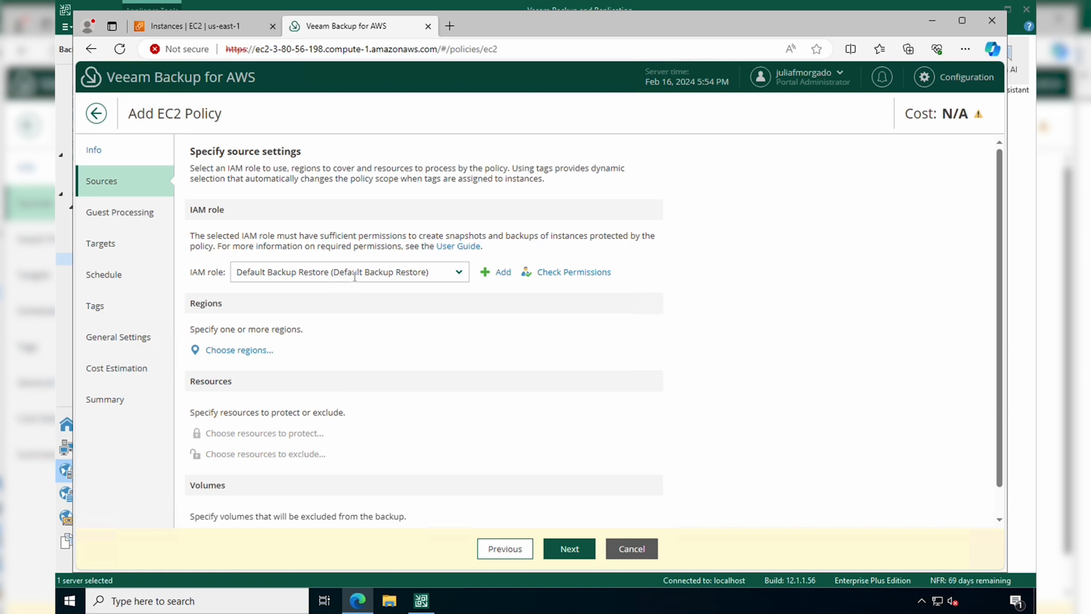
click(456, 272)
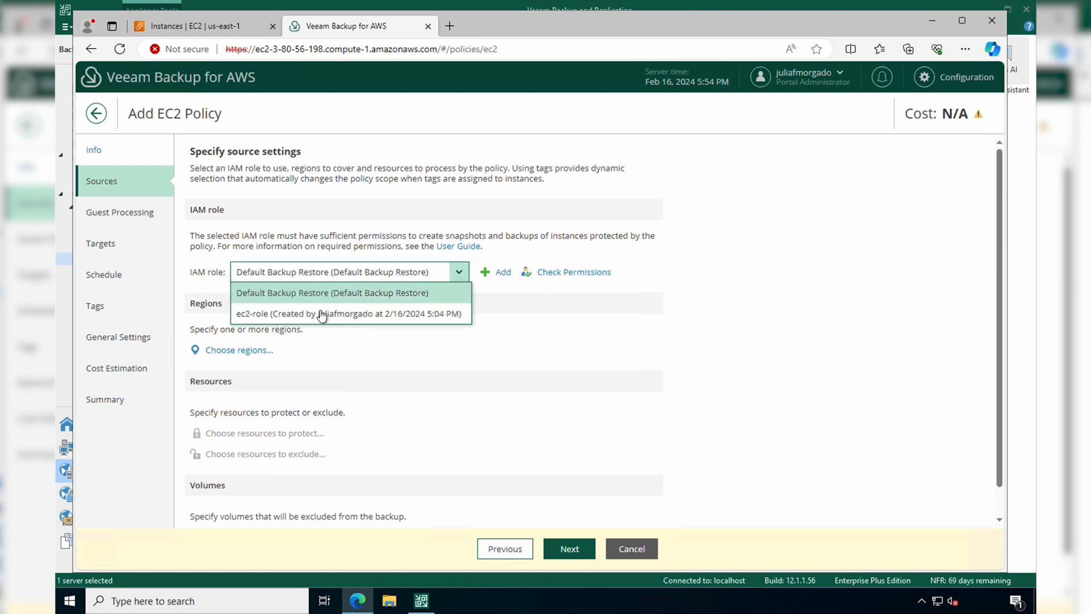
mouse_move(275, 316)
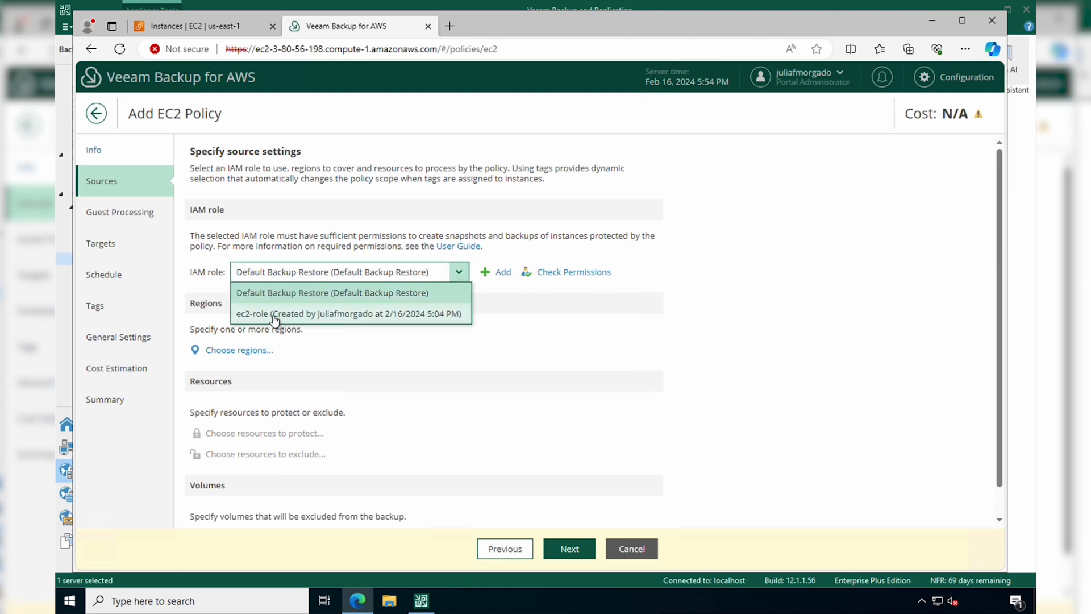
click(348, 313)
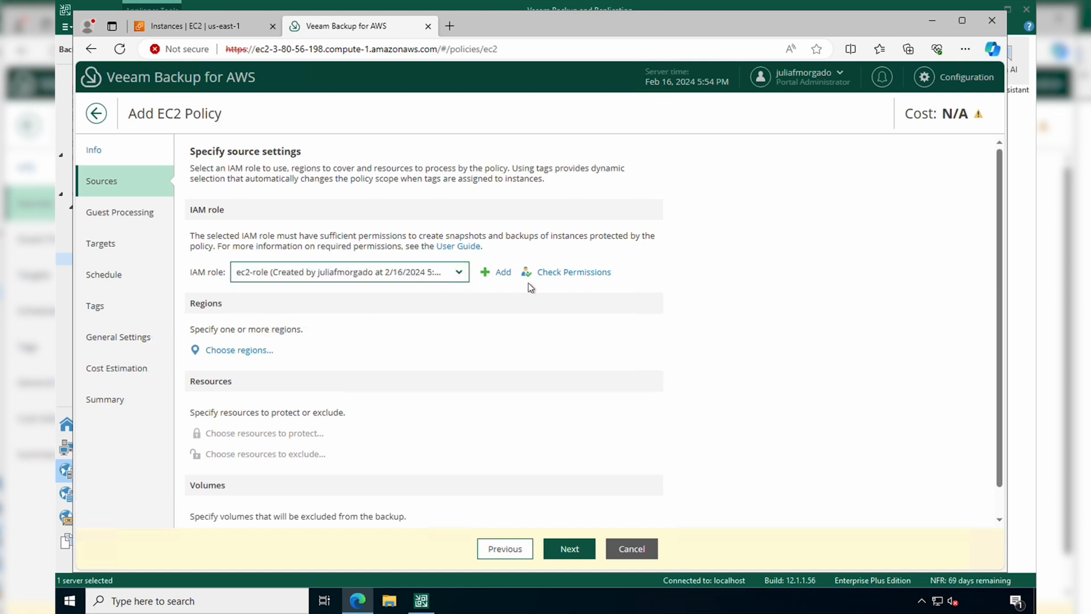
click(573, 271)
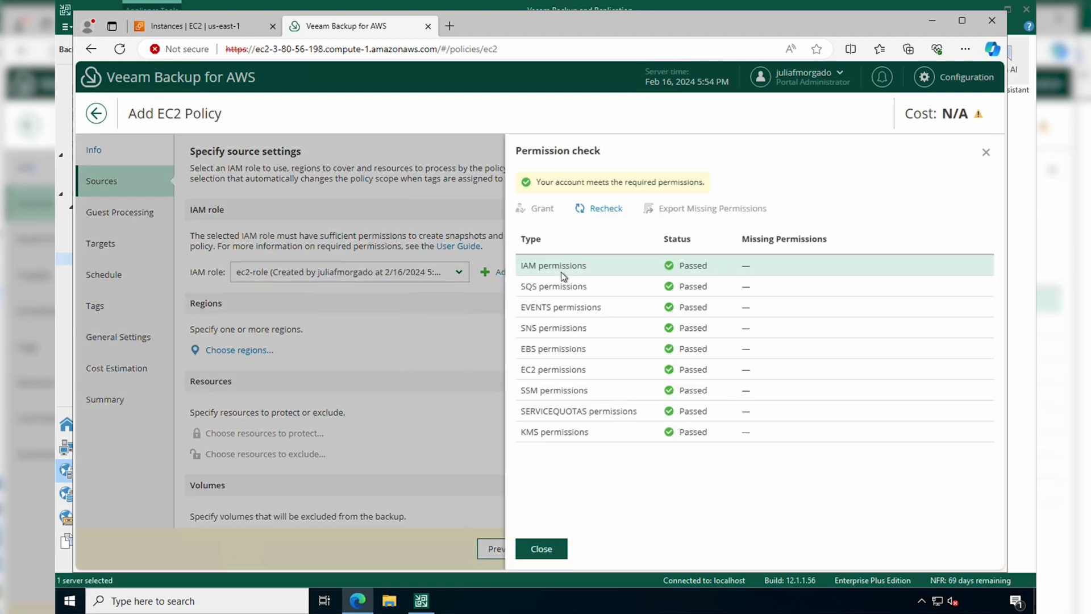
click(540, 548)
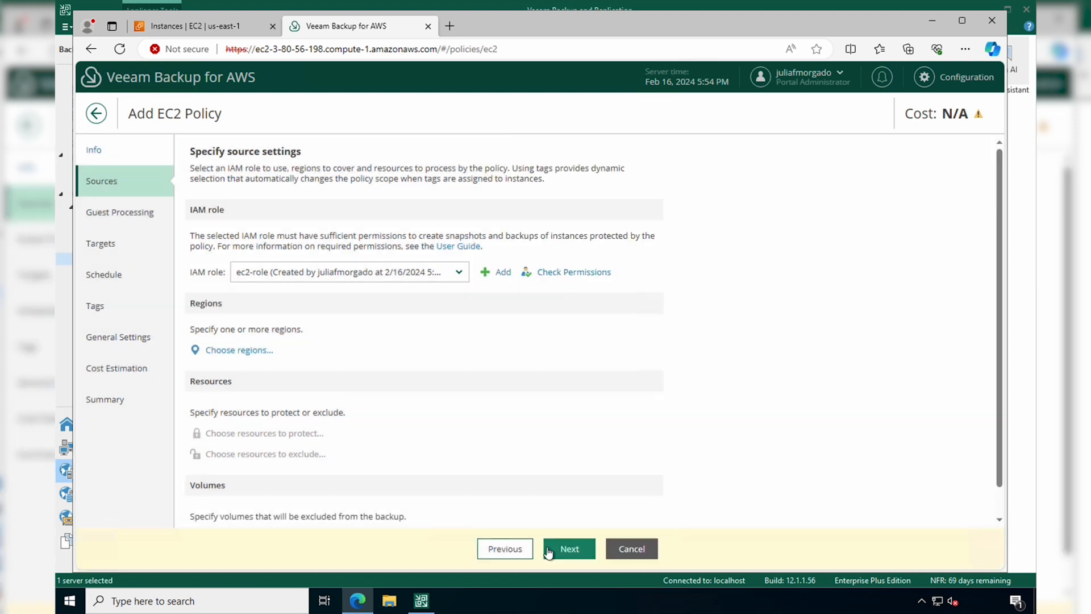
Step: Add US East (N. Virginia) as the policy's only source region
click(238, 349)
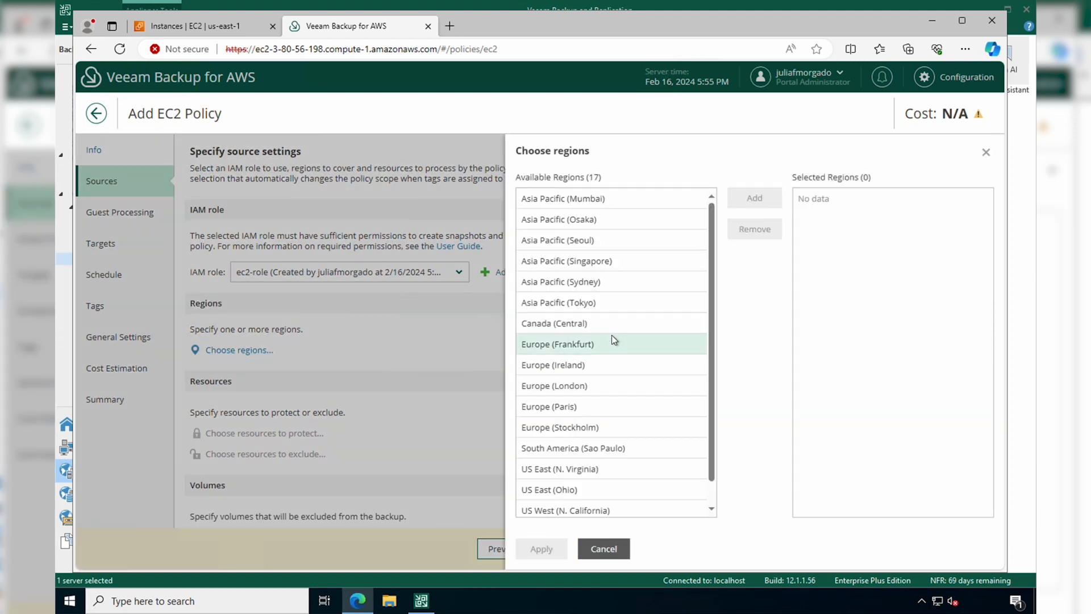
scroll(down, 3)
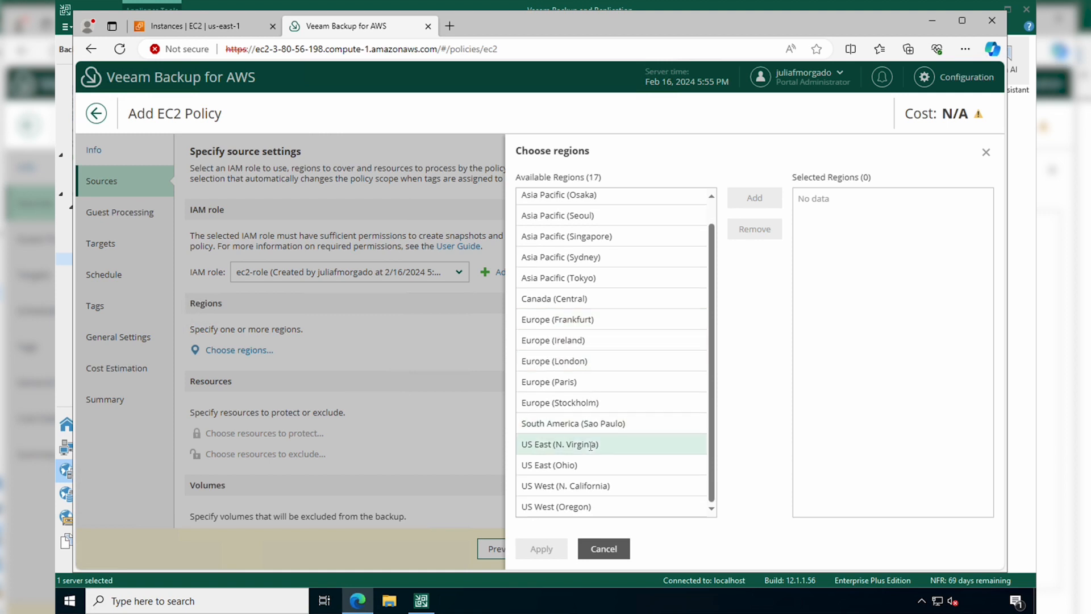
click(558, 444)
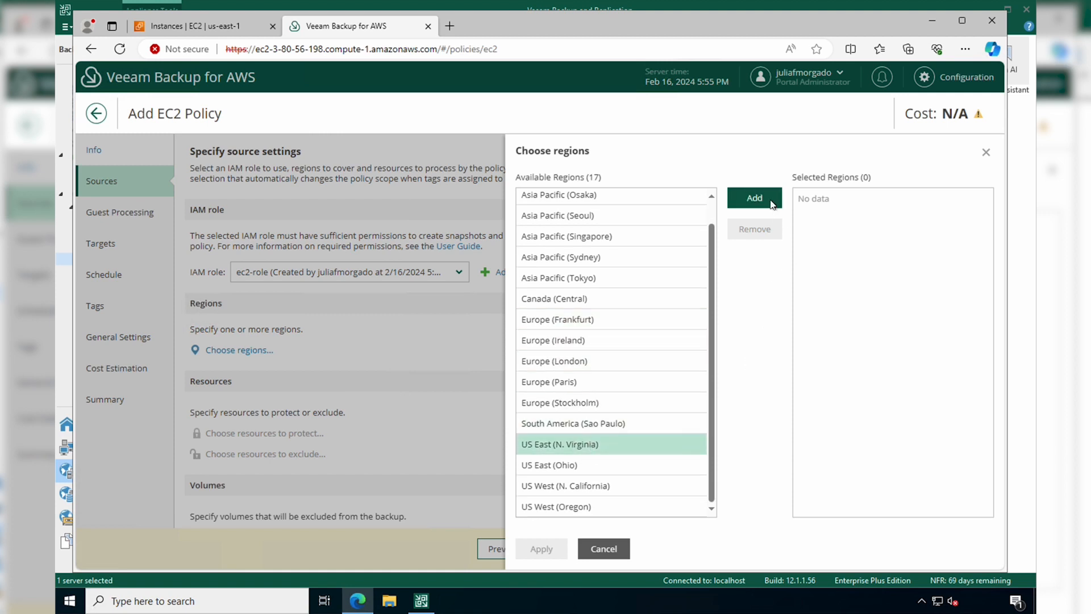
click(754, 197)
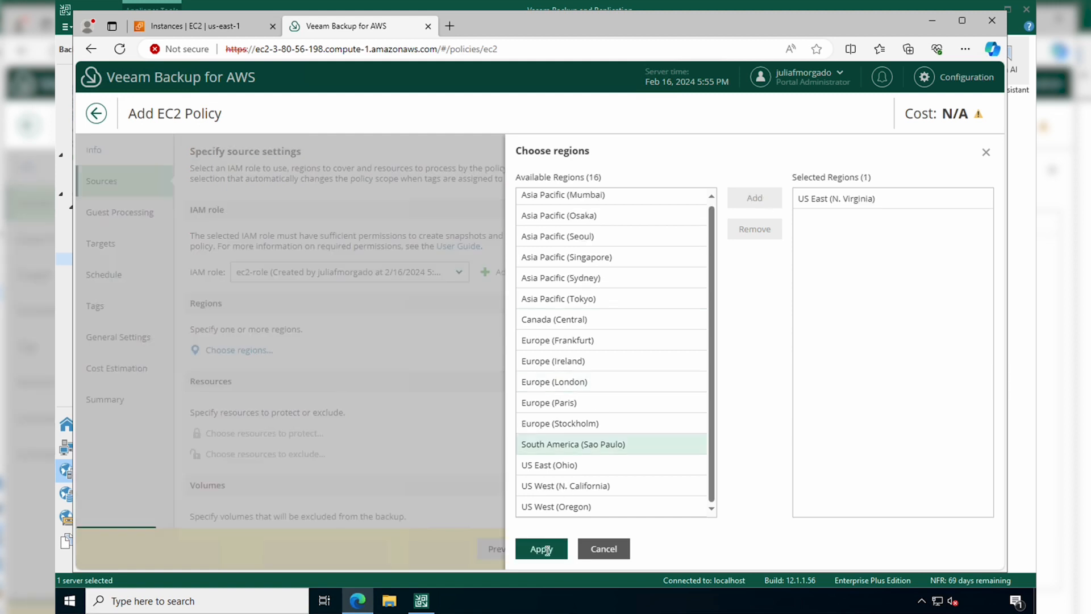
click(540, 548)
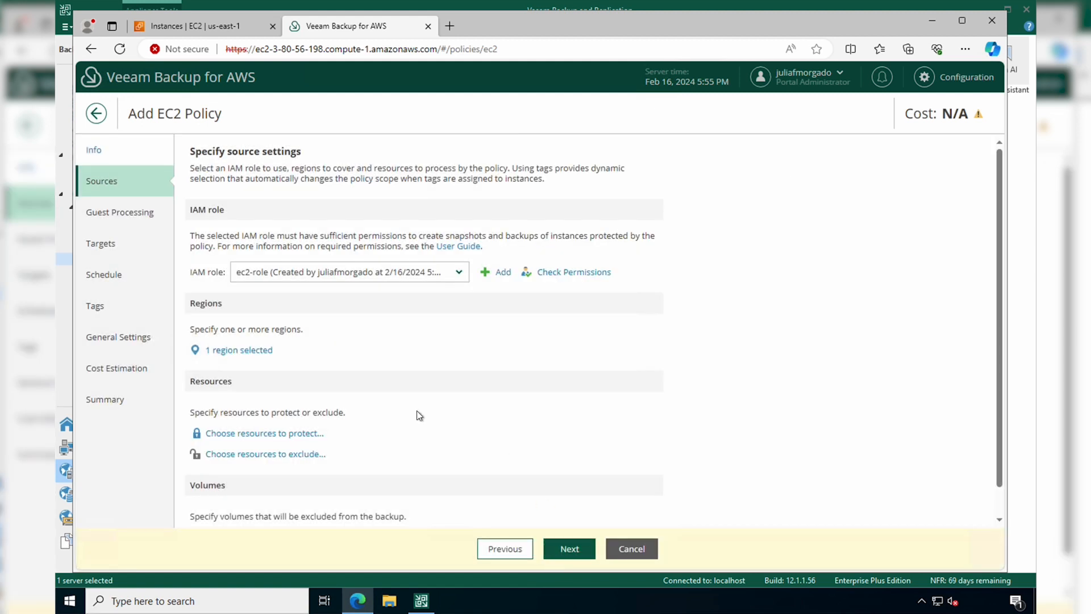
Step: Protect the CustomerPortal-Server and FinanceApp-Backend EC2 instances
scroll(down, 3)
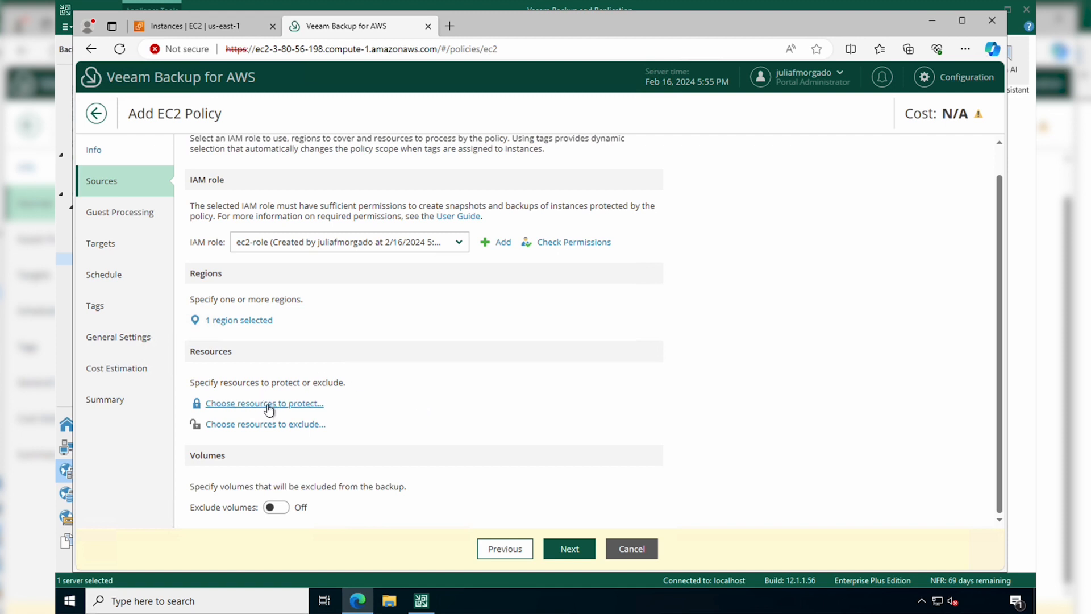
click(264, 402)
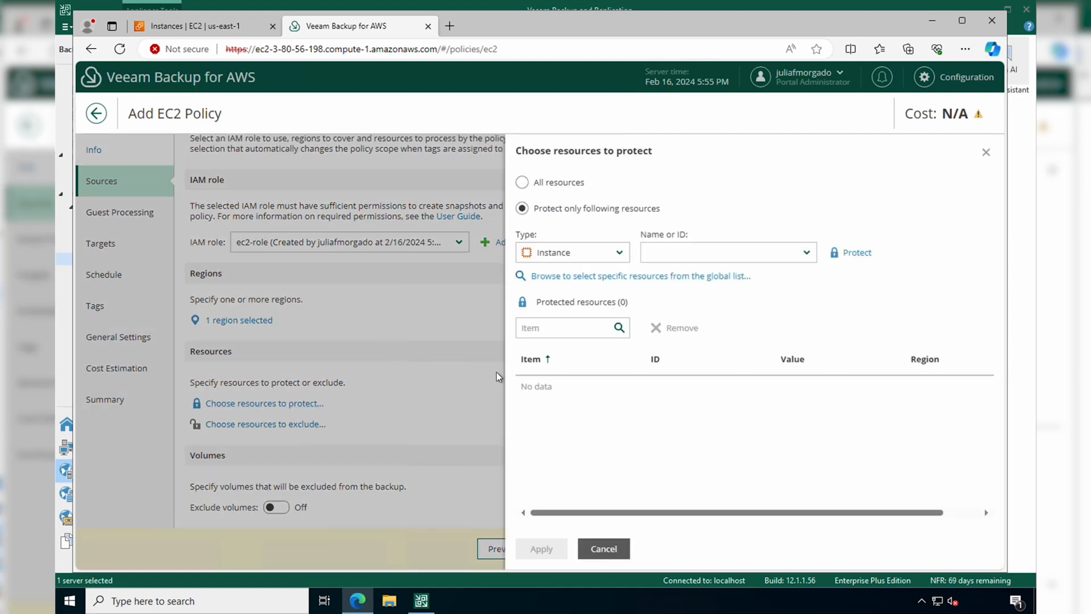
mouse_move(530, 197)
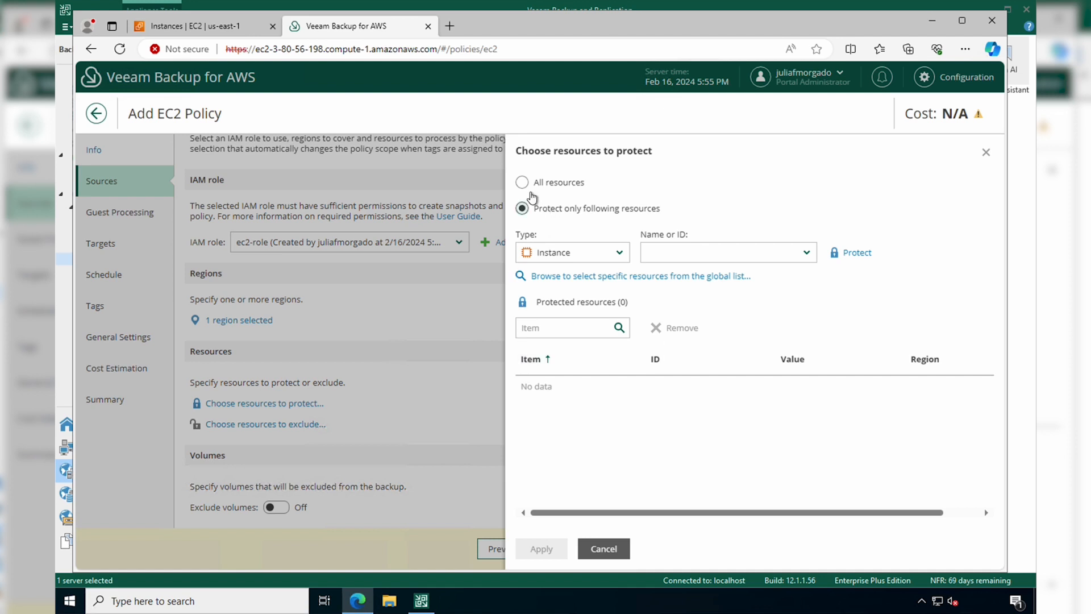
mouse_move(572, 195)
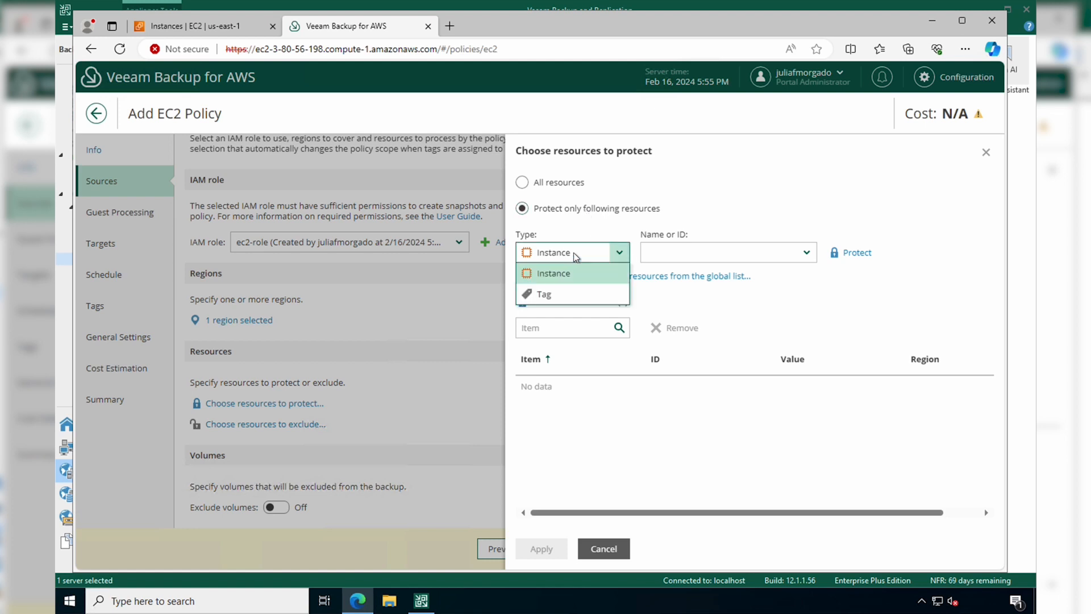
click(553, 272)
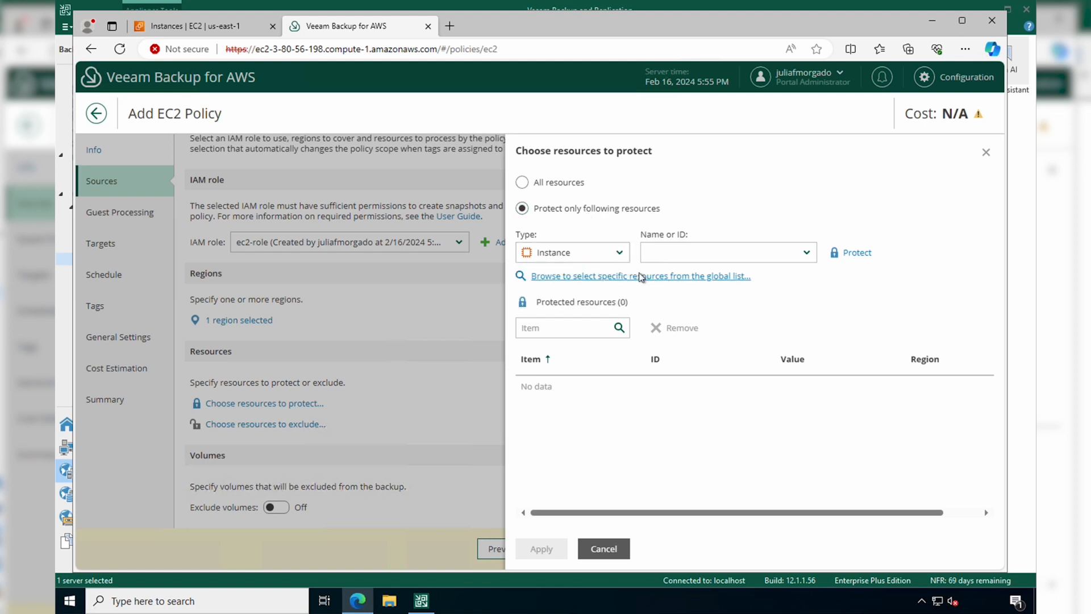
click(638, 275)
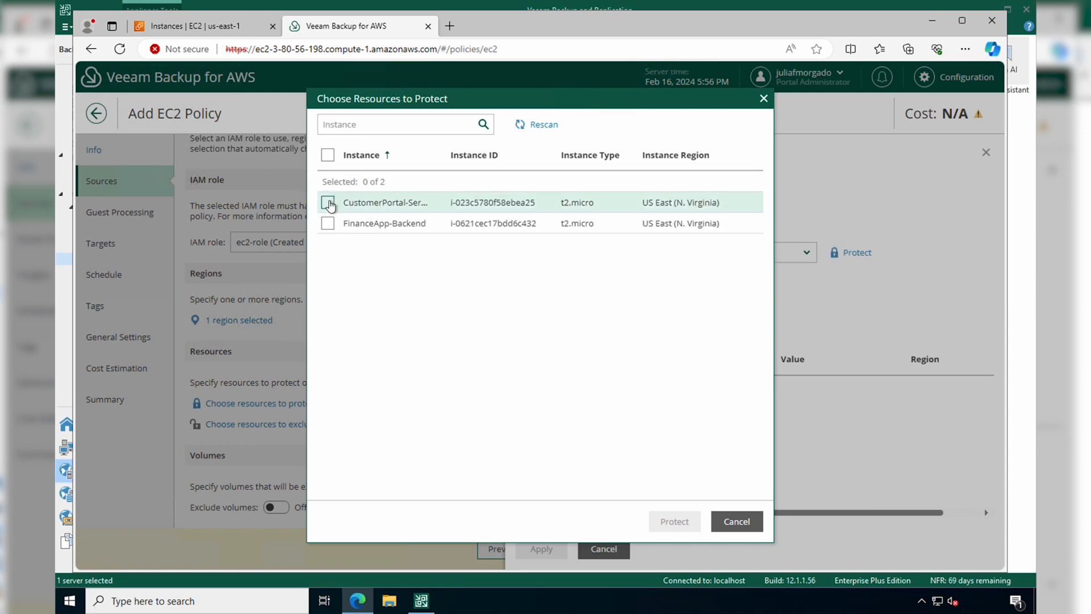
click(327, 155)
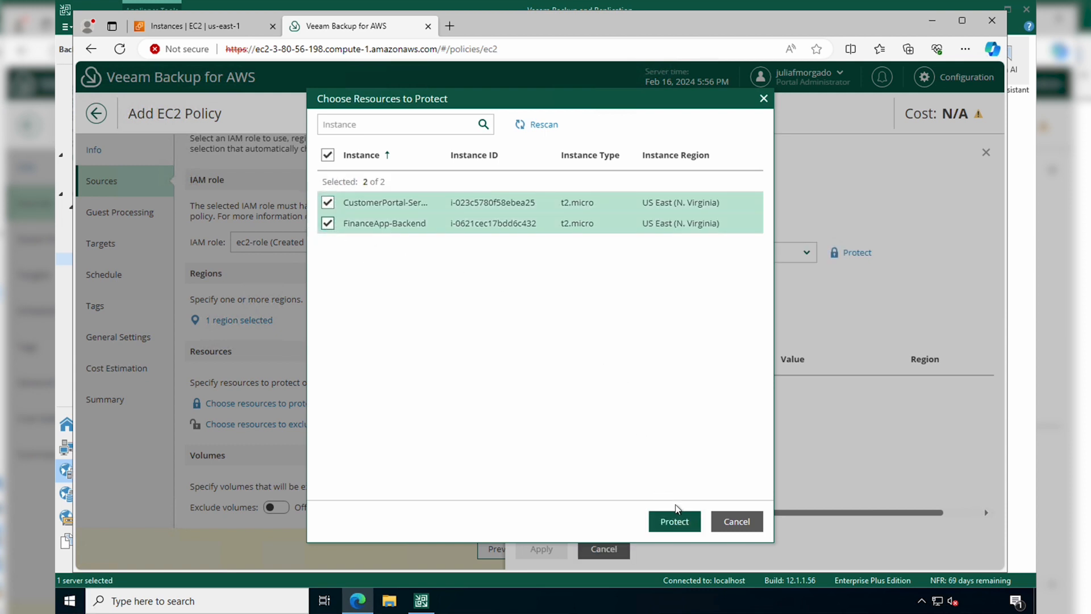
click(673, 521)
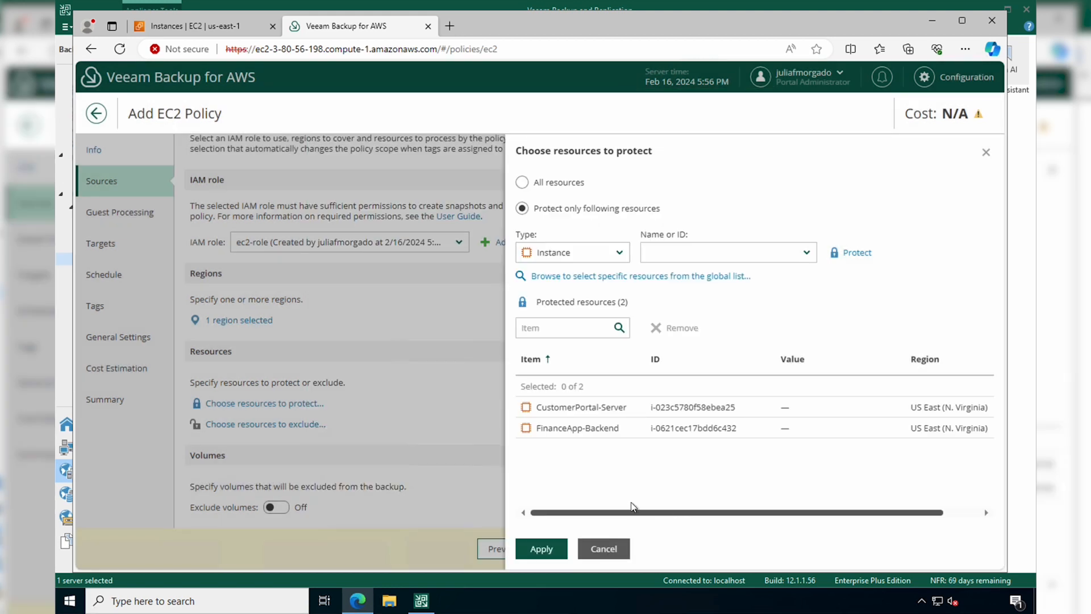
click(540, 548)
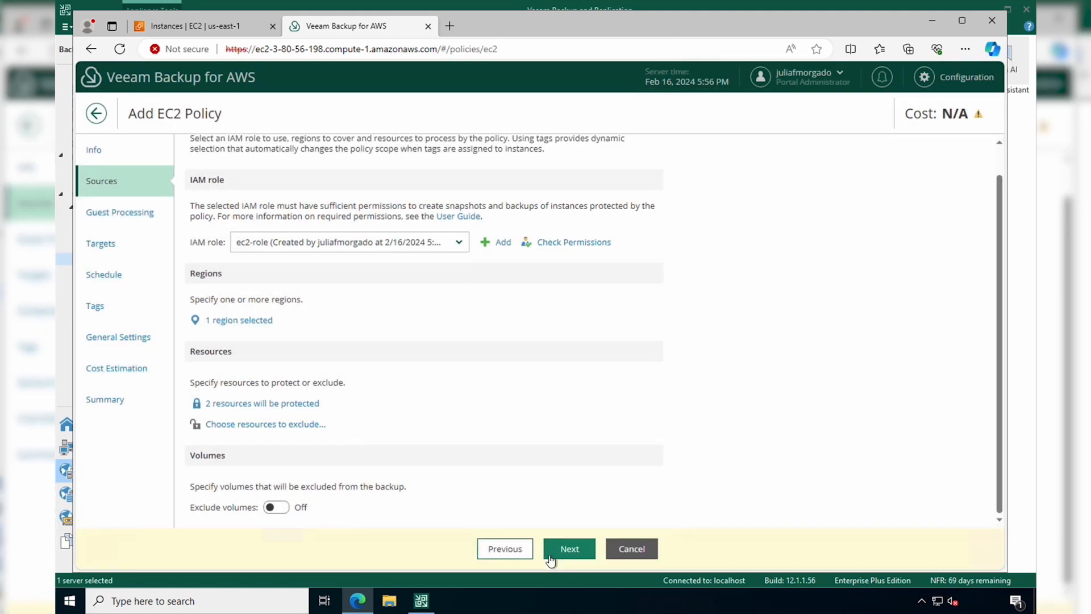
mouse_move(283, 424)
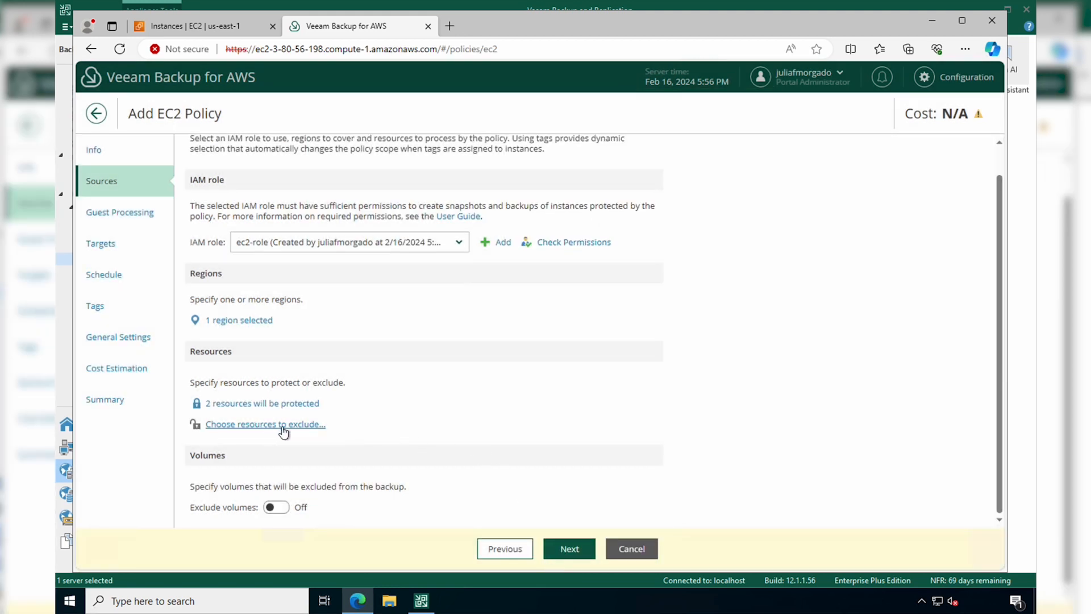
mouse_move(291, 438)
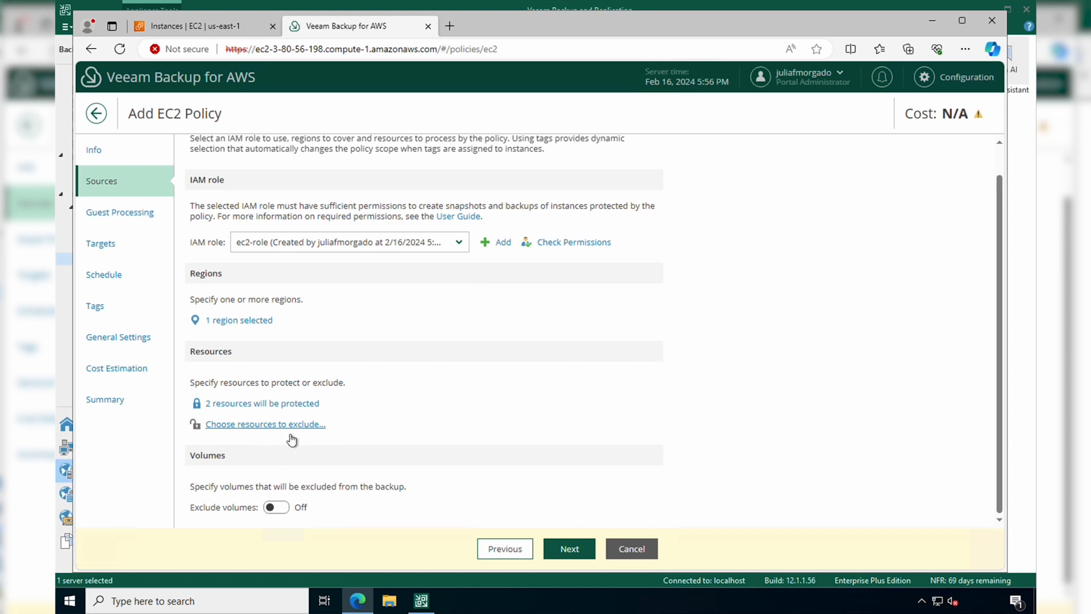
mouse_move(242, 514)
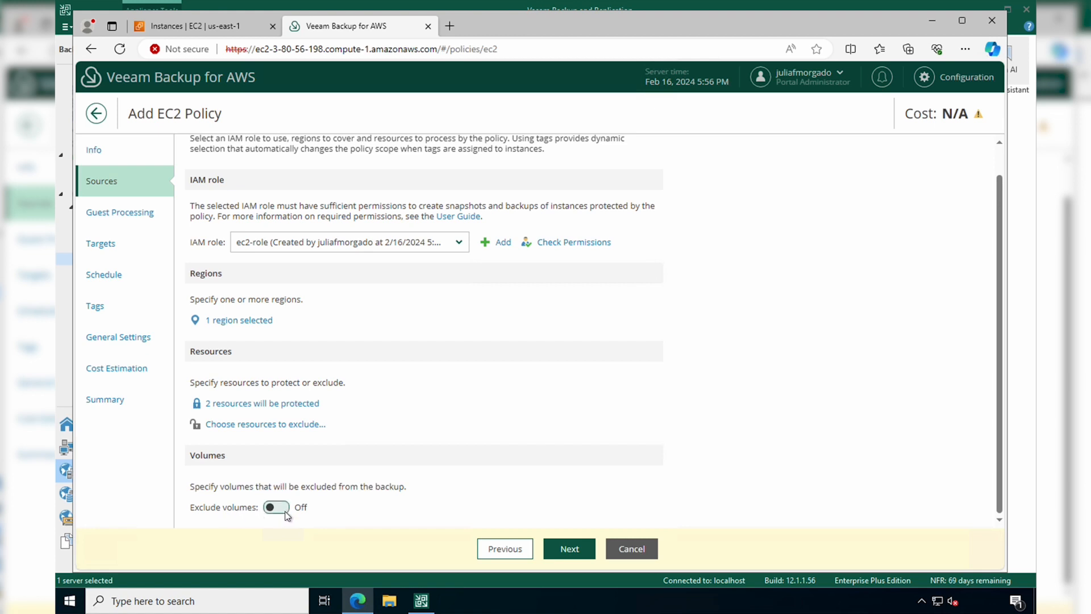
Step: Advance from Sources to the Guest Processing step
click(568, 548)
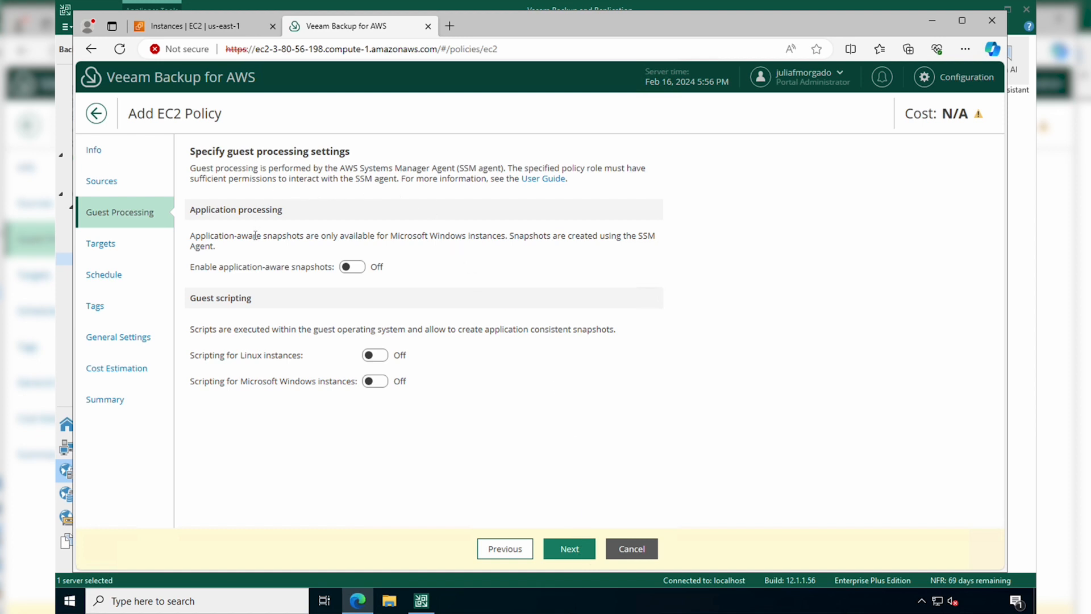
mouse_move(264, 274)
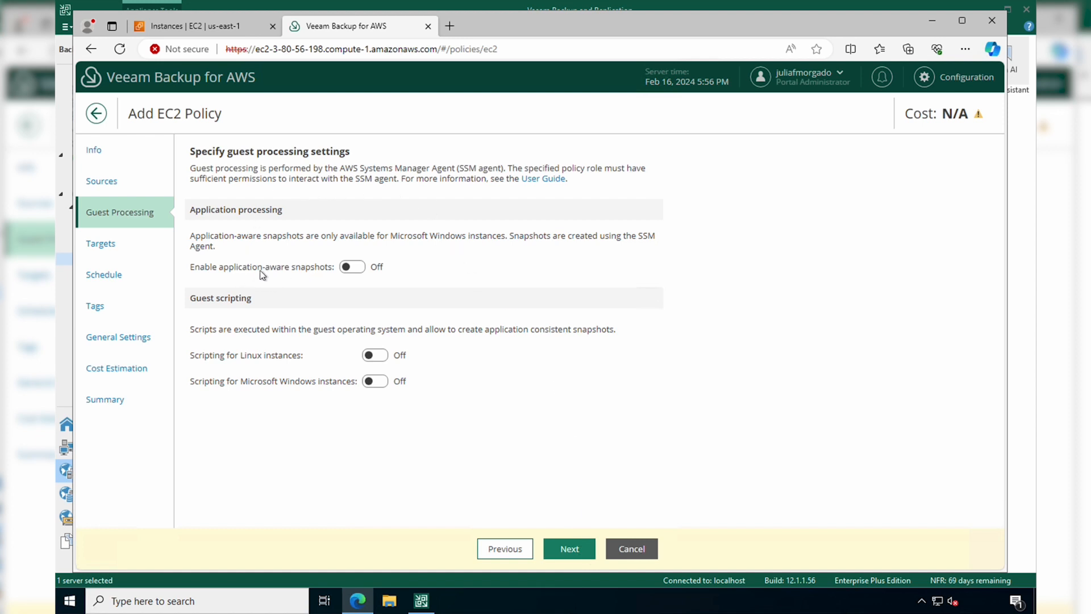
mouse_move(324, 271)
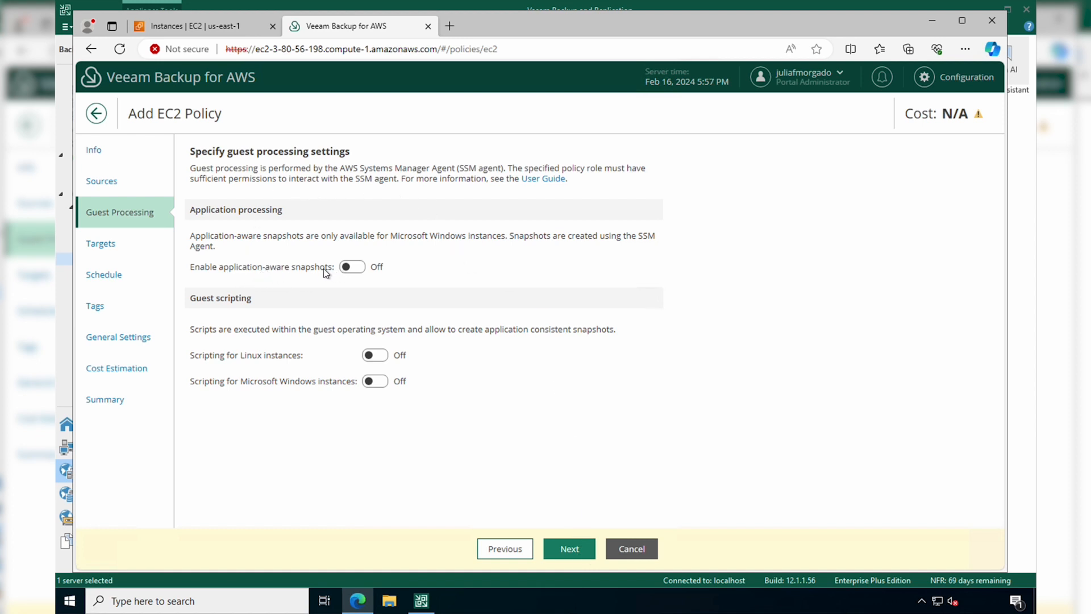
mouse_move(404, 270)
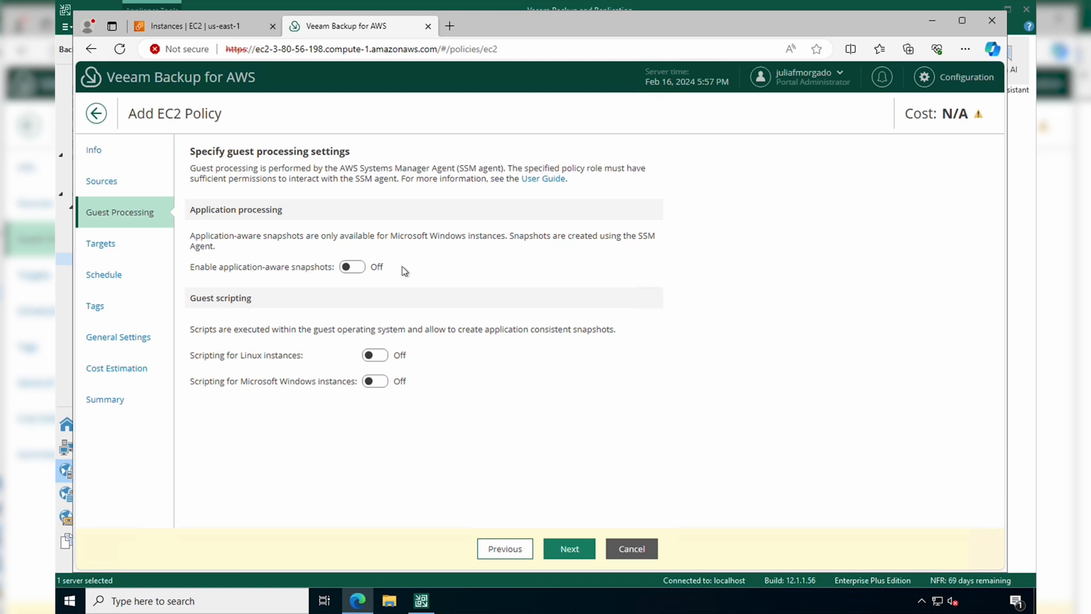
mouse_move(251, 324)
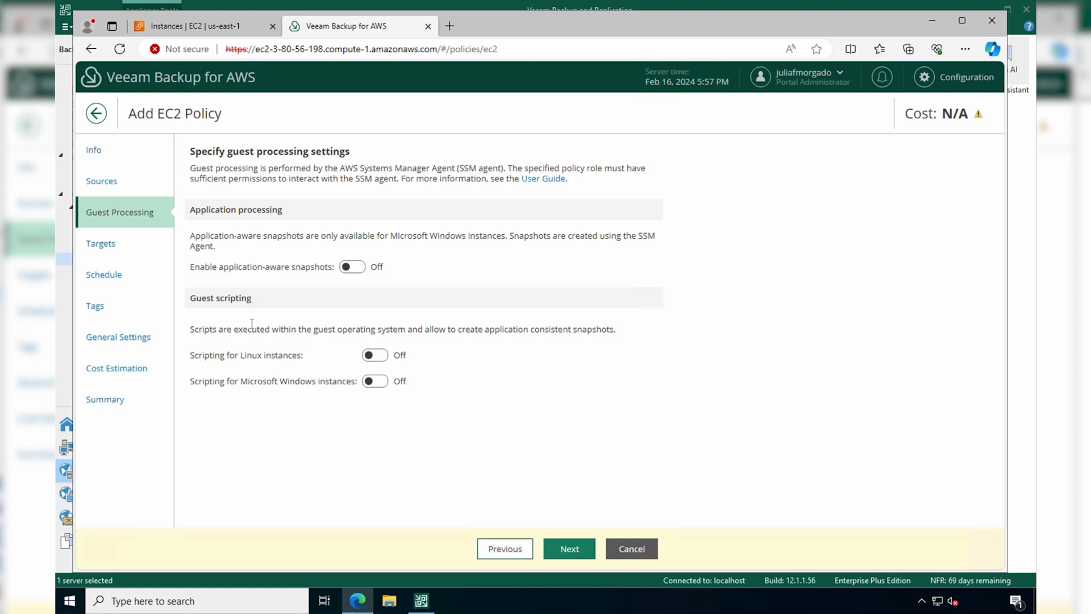
mouse_move(255, 341)
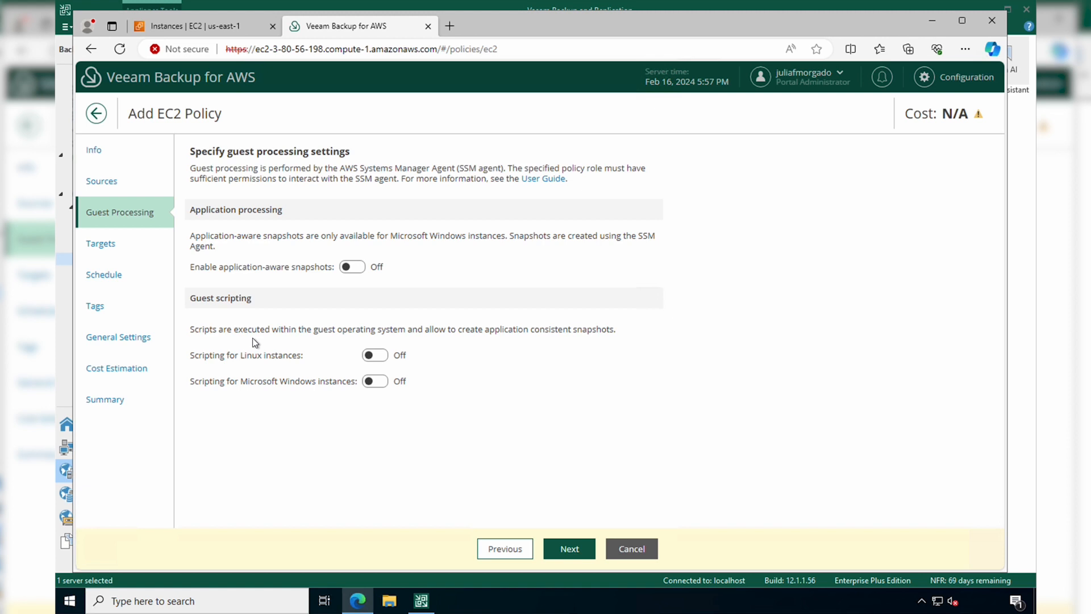
mouse_move(265, 350)
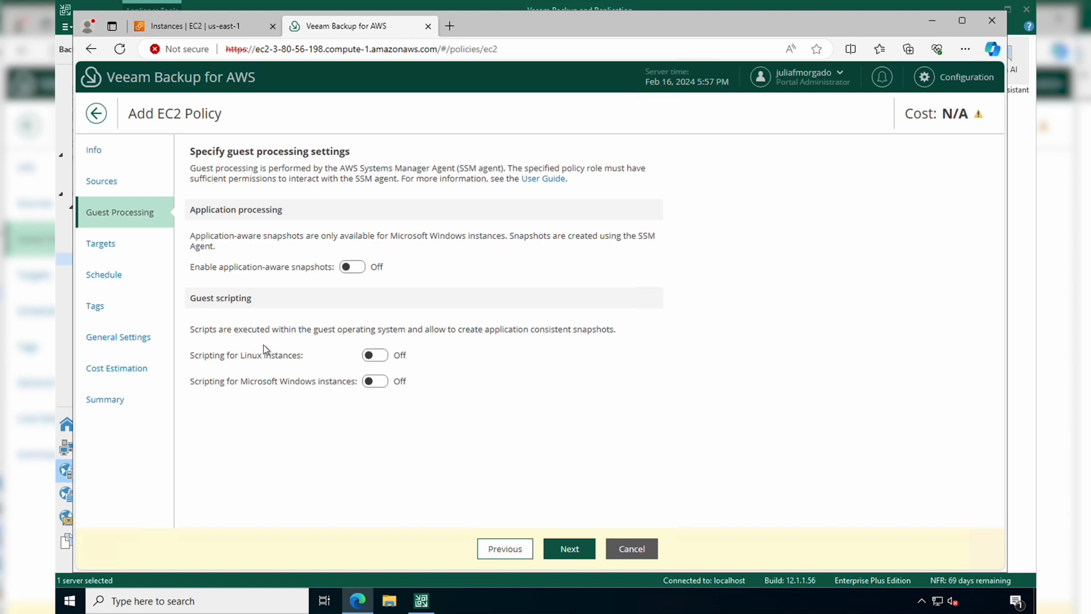
Step: Leave guest processing unchanged and advance to the Targets step
click(568, 548)
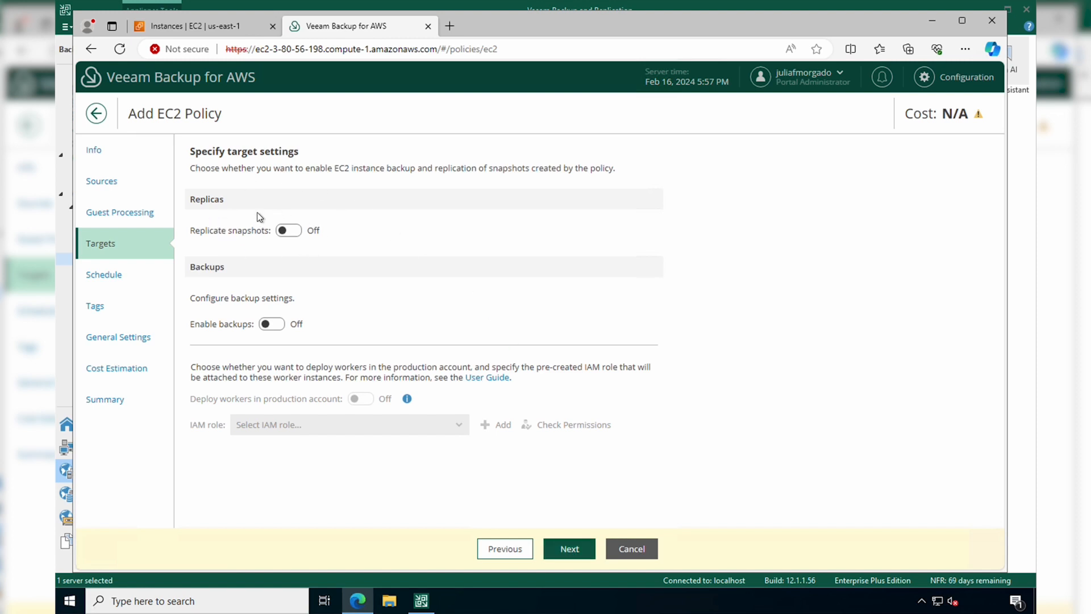
mouse_move(180, 236)
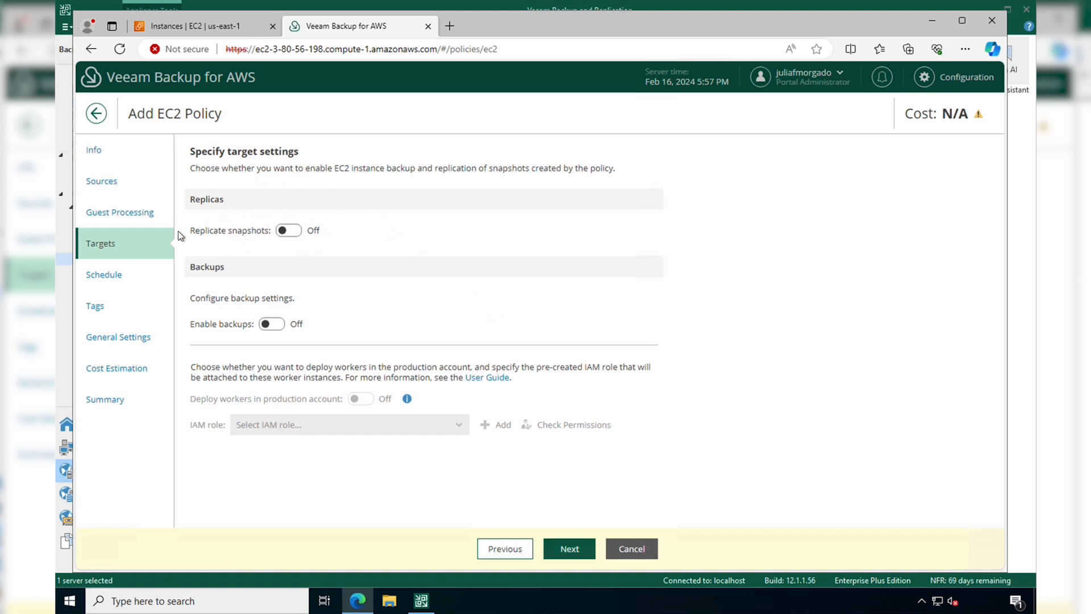
mouse_move(254, 248)
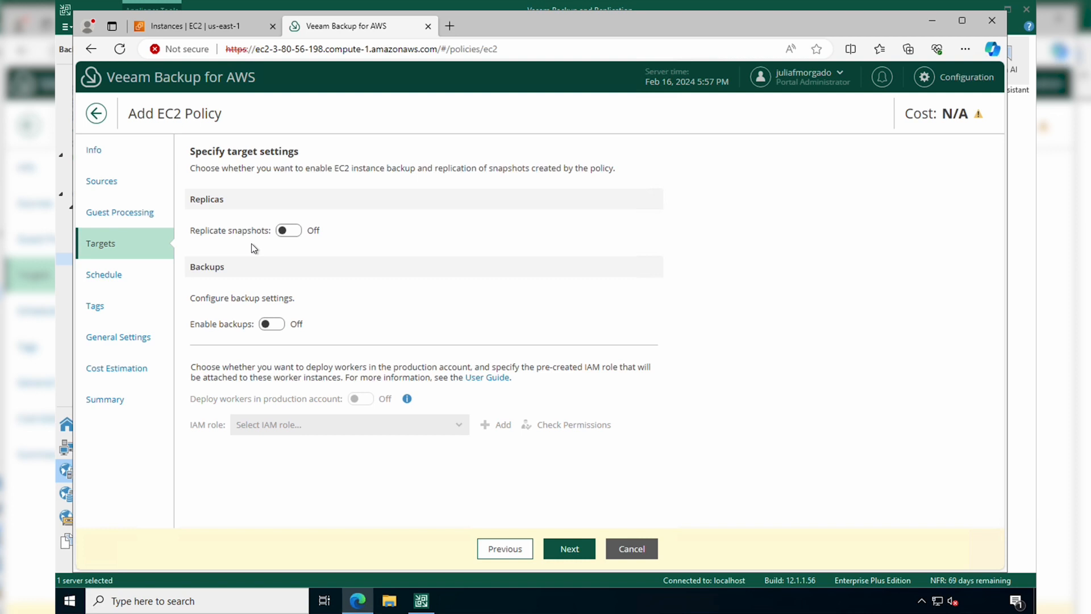
mouse_move(266, 248)
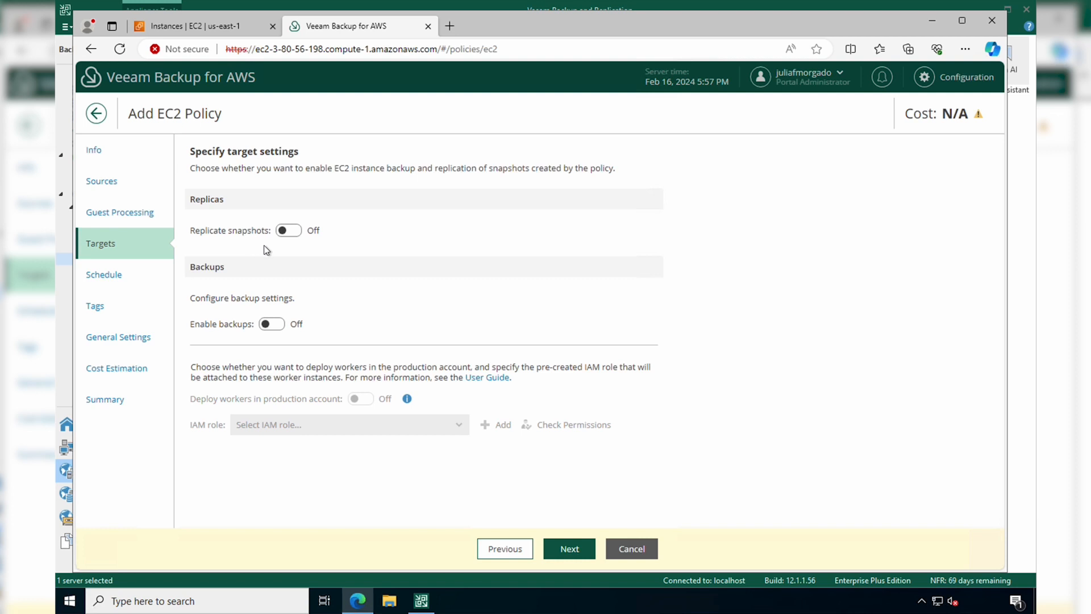
Step: Replicate snapshots from US East (N. Virginia) to US East (Ohio) using ec2-role
click(288, 230)
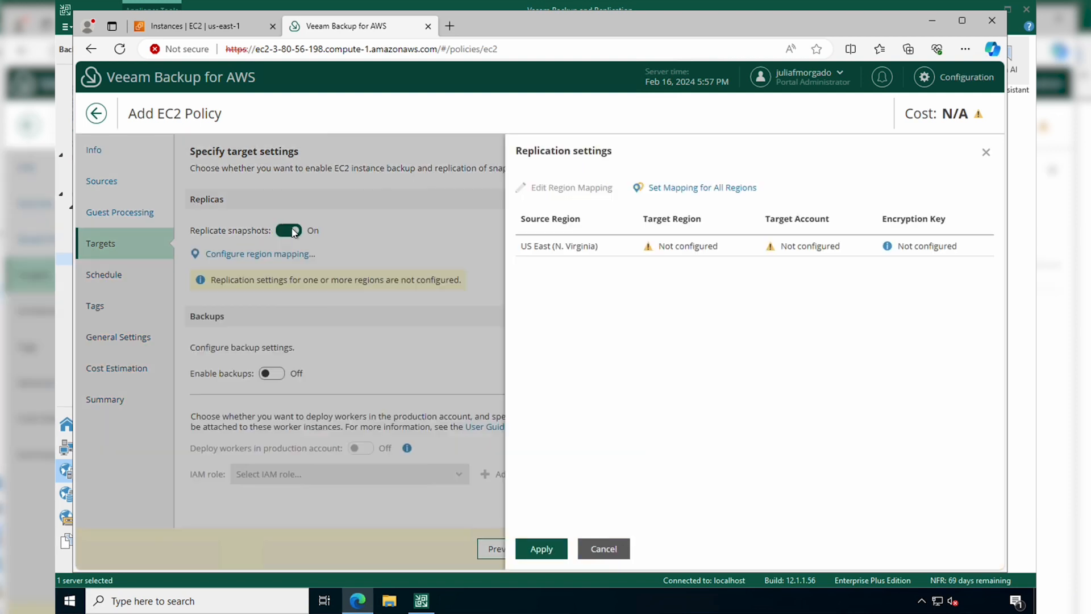
click(700, 187)
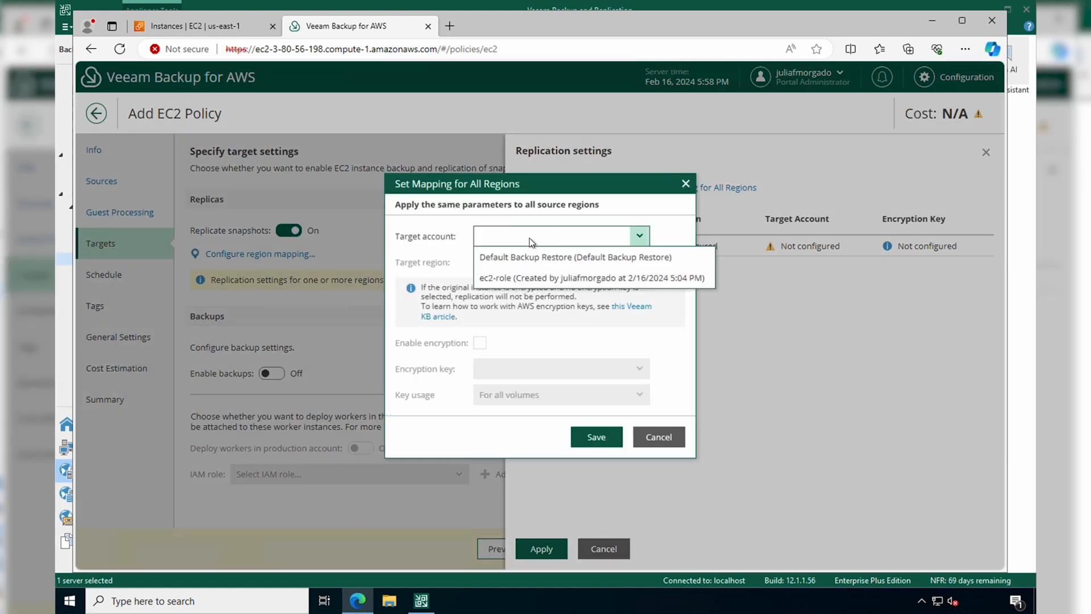
mouse_move(524, 278)
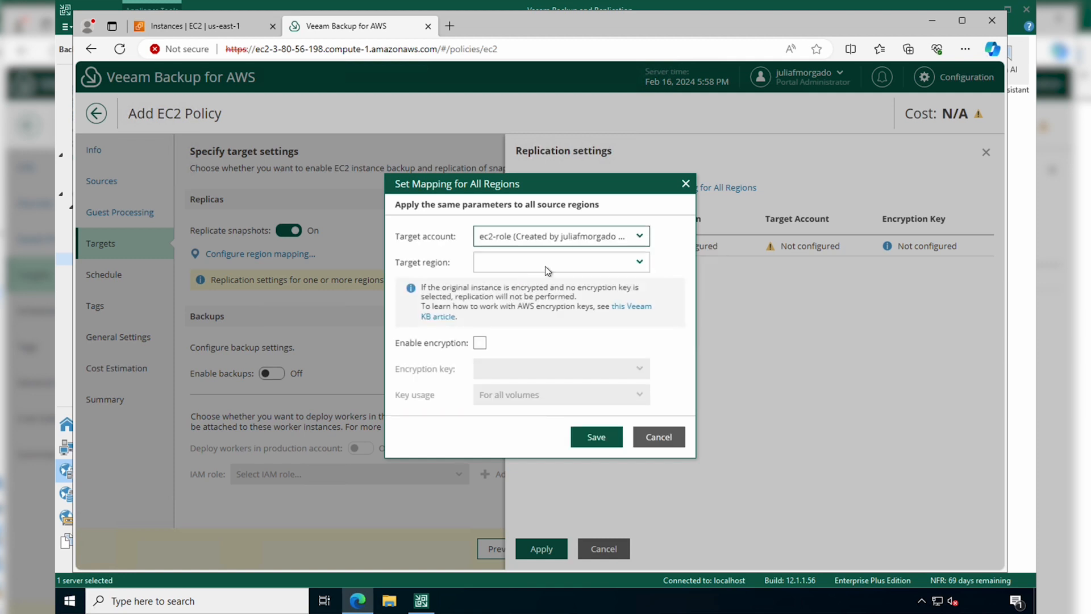
mouse_move(560, 262)
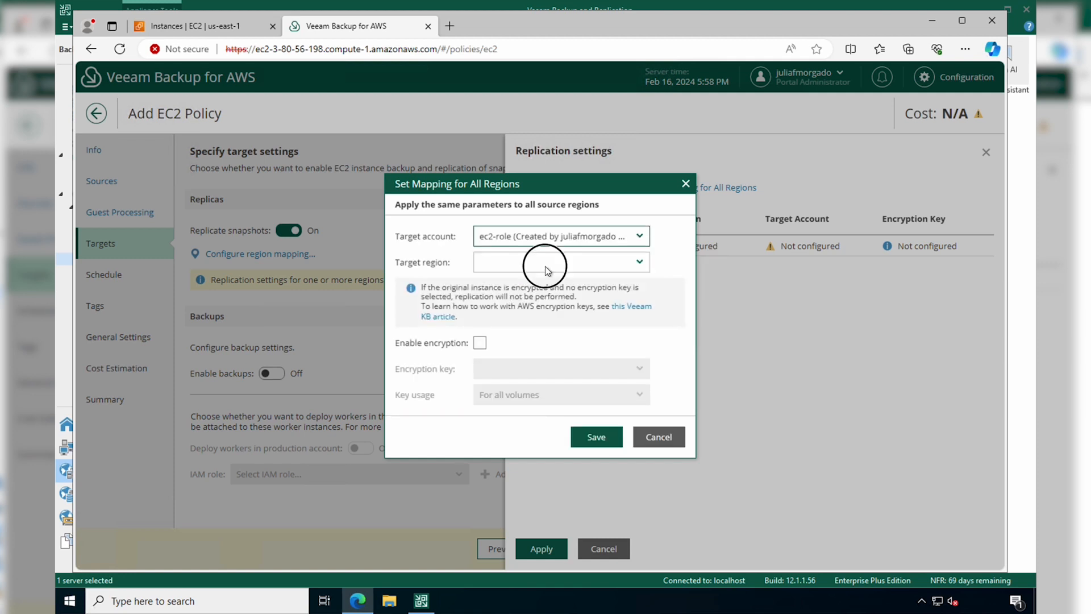
click(637, 262)
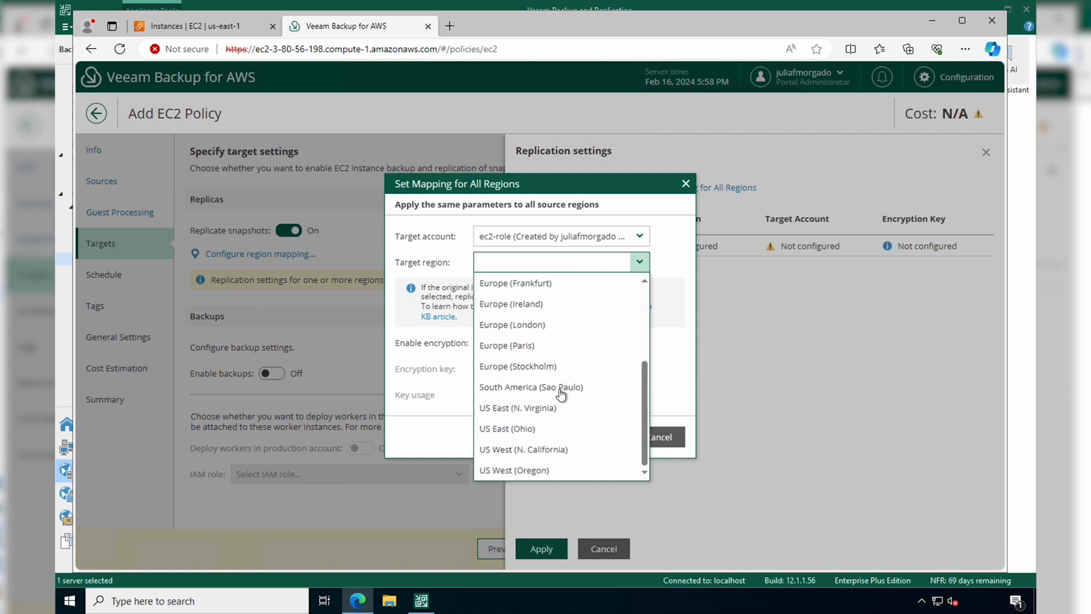
click(506, 428)
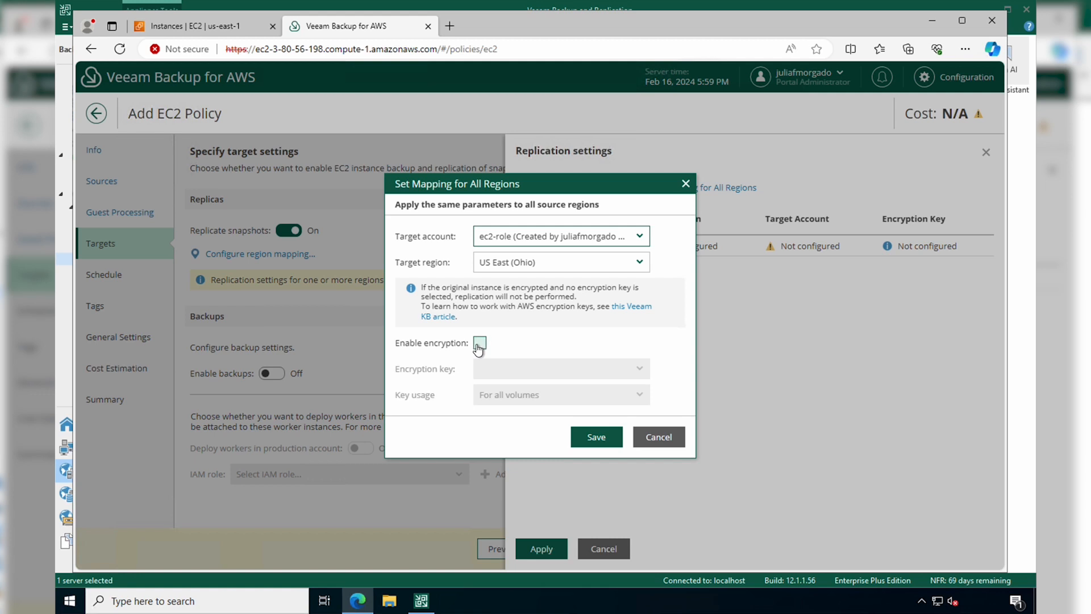
click(480, 342)
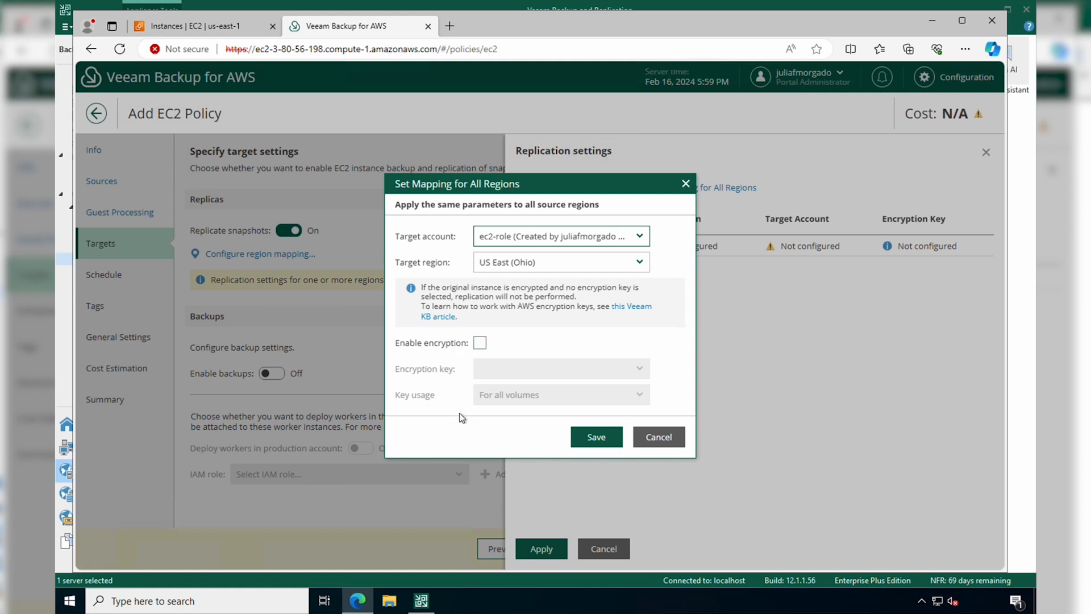
click(595, 436)
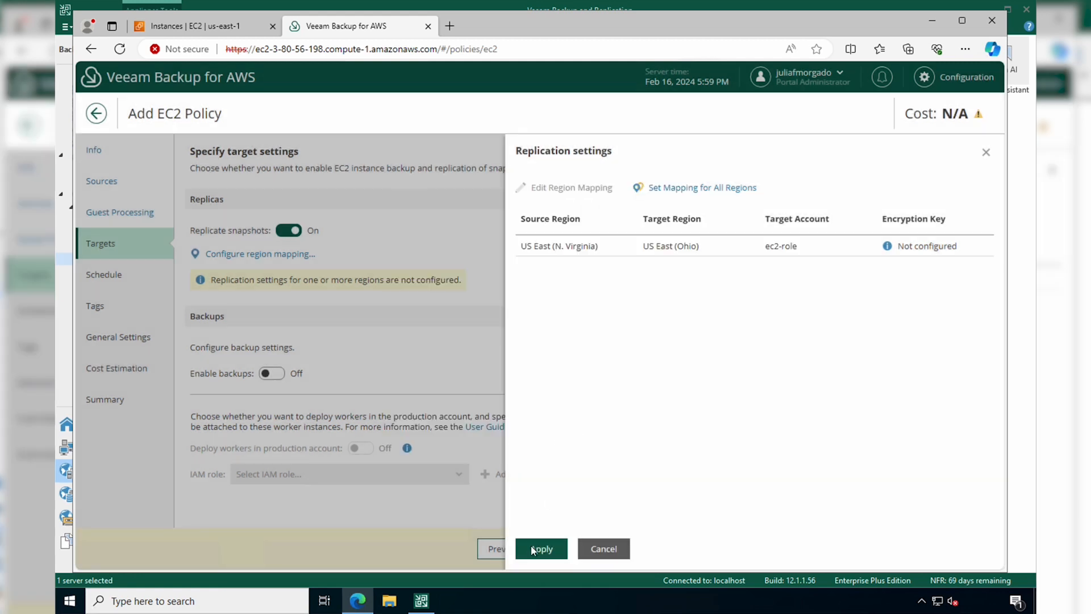
Step: Enable backups for ec2-demo, stored in the vbr-repo-aws repository
click(541, 548)
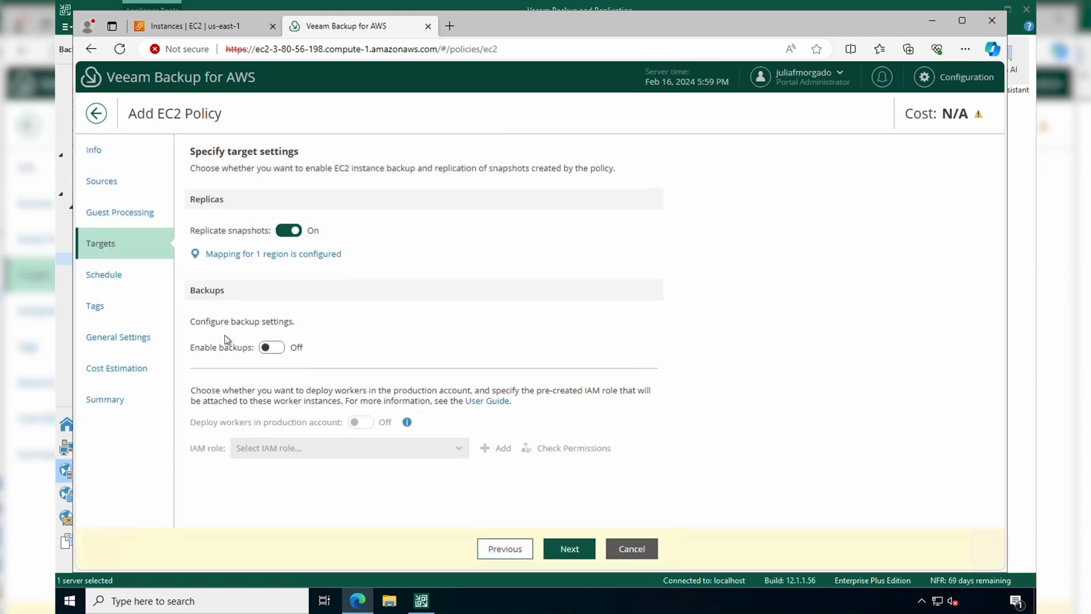
mouse_move(204, 347)
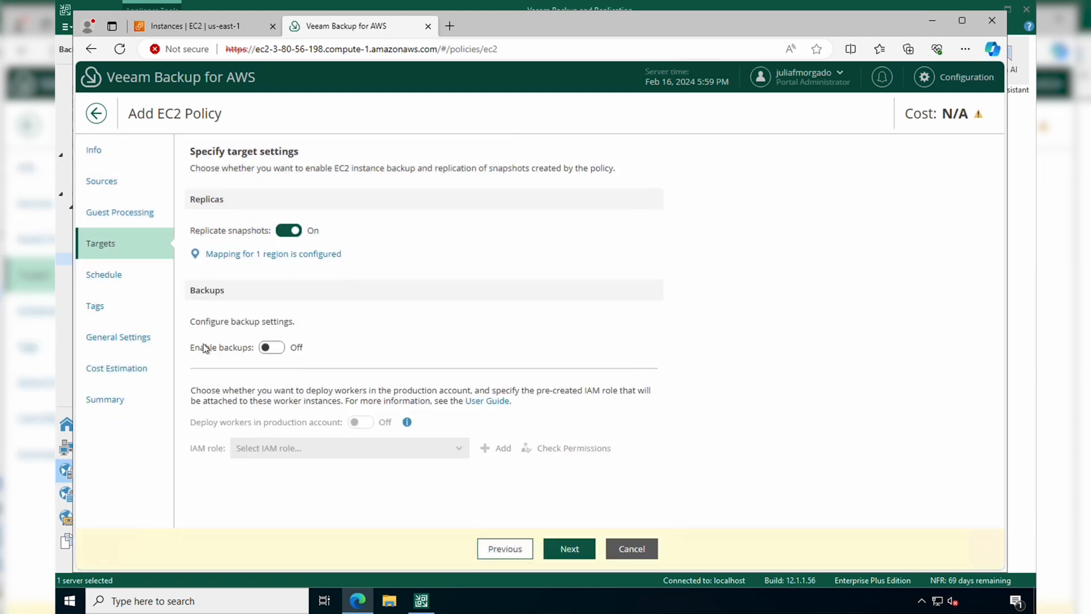
mouse_move(218, 340)
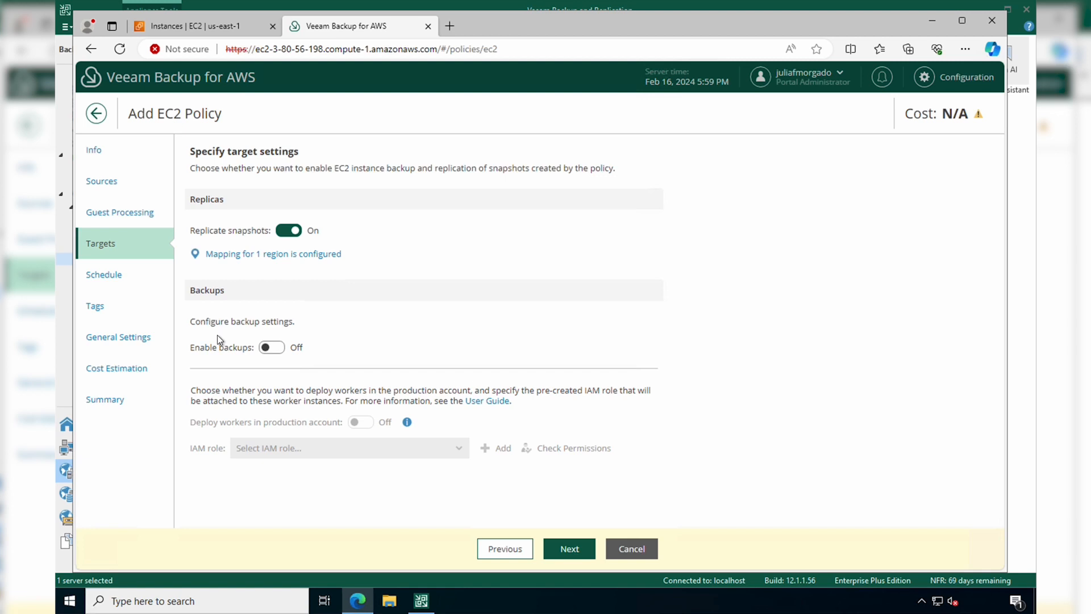
mouse_move(276, 351)
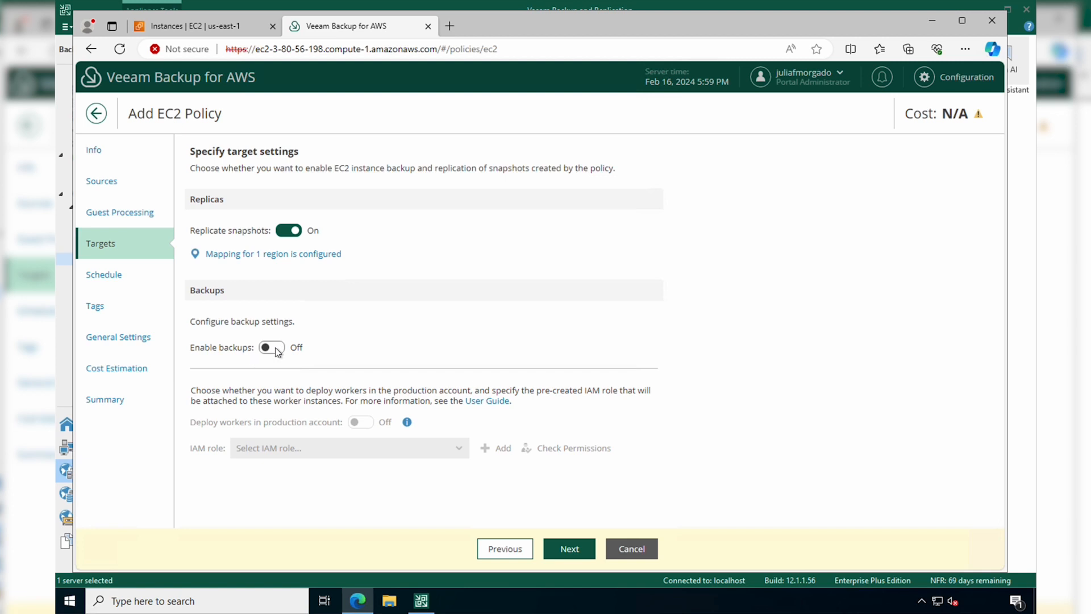
click(271, 347)
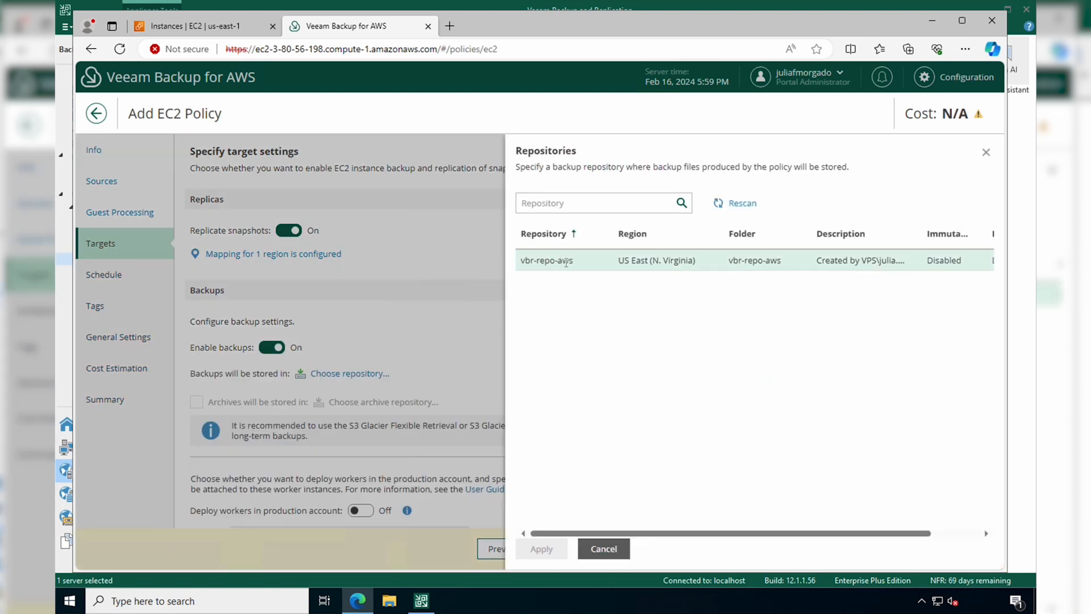
click(564, 259)
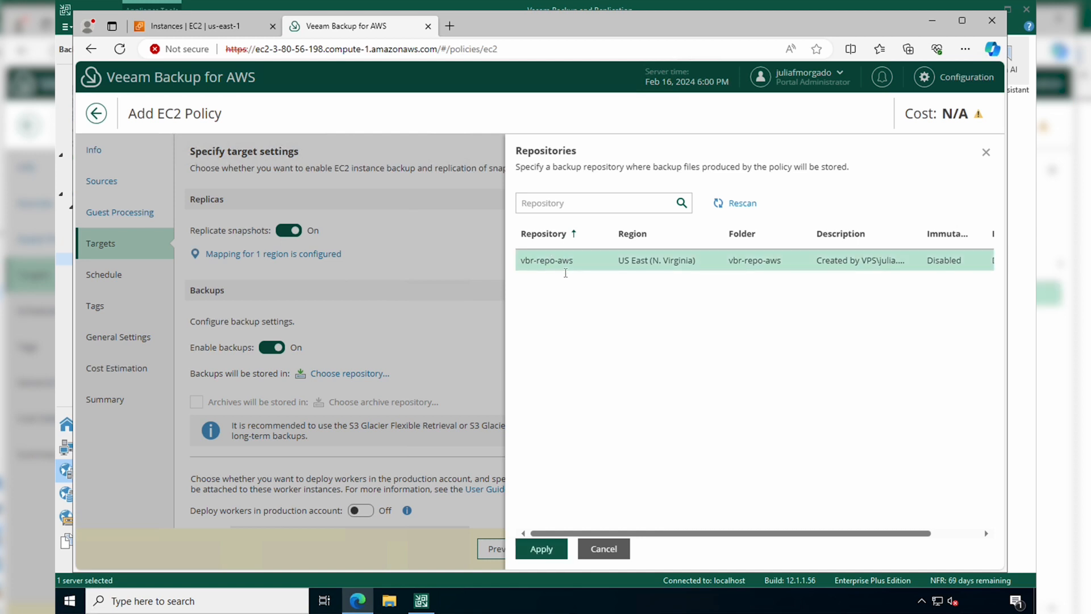
click(540, 549)
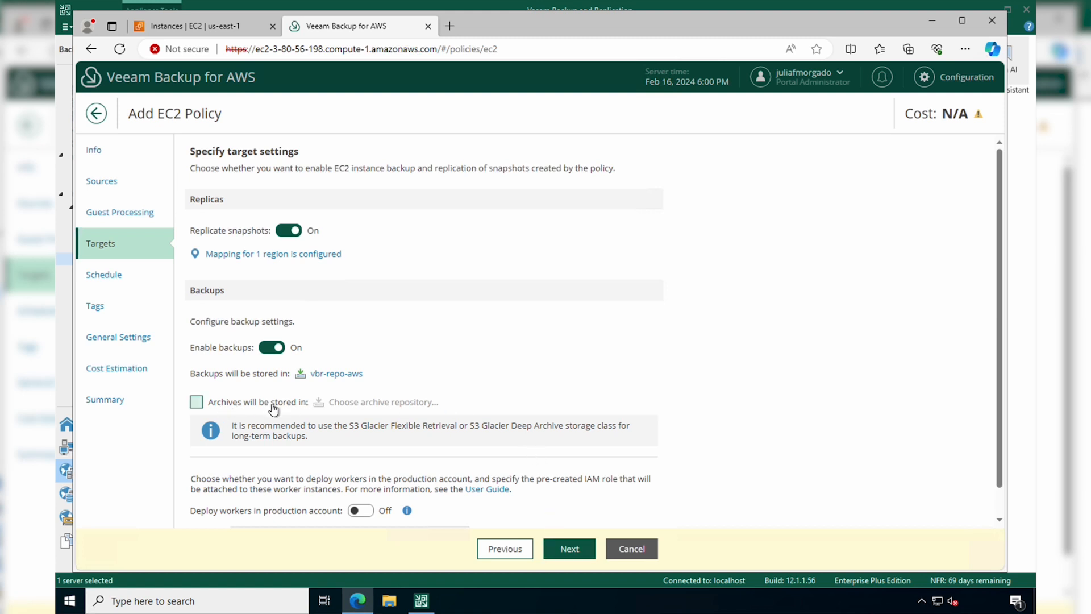
mouse_move(291, 409)
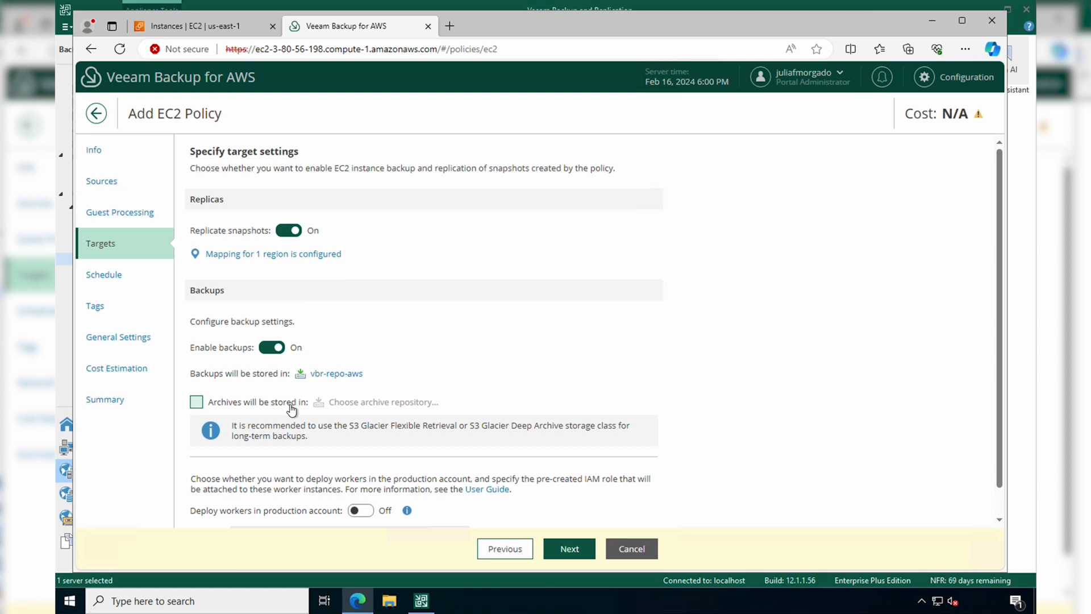
Step: Deploy workers in the production account with the worker-prod role and check its permissions
scroll(down, 3)
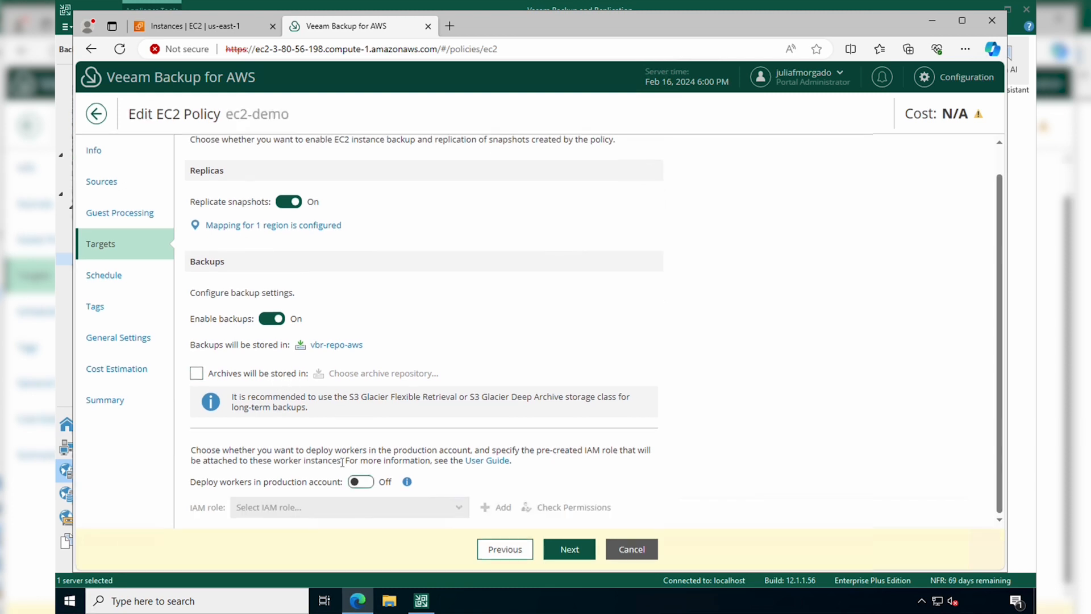
click(360, 482)
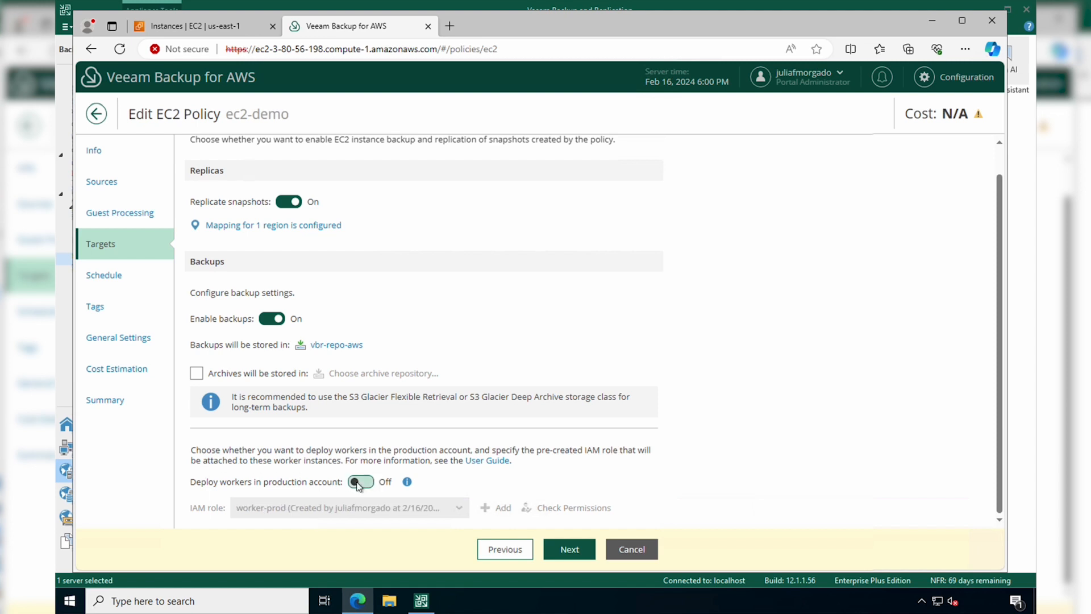
click(360, 482)
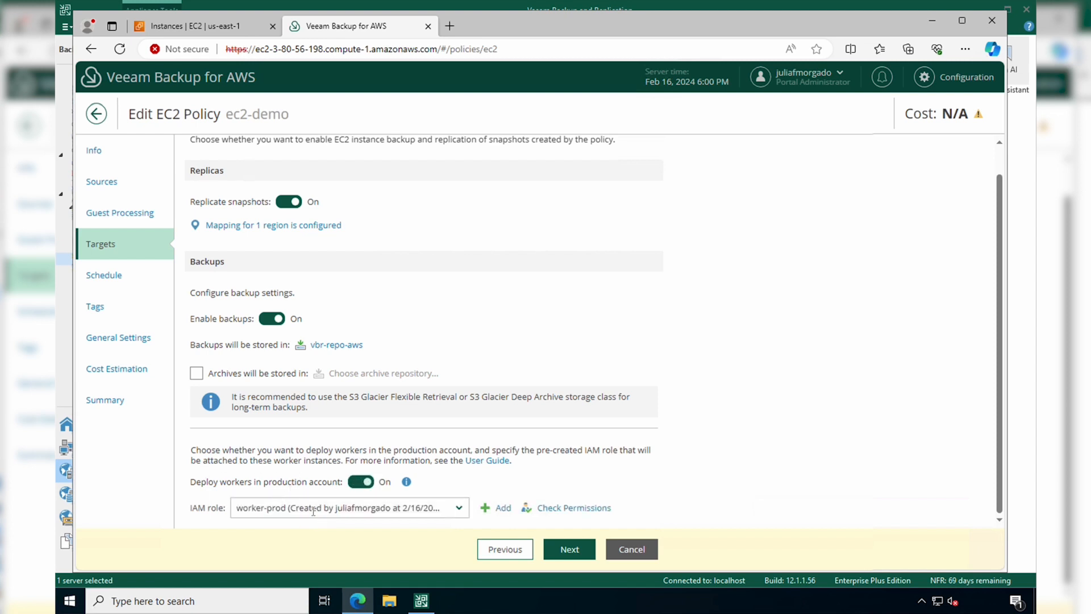
mouse_move(474, 502)
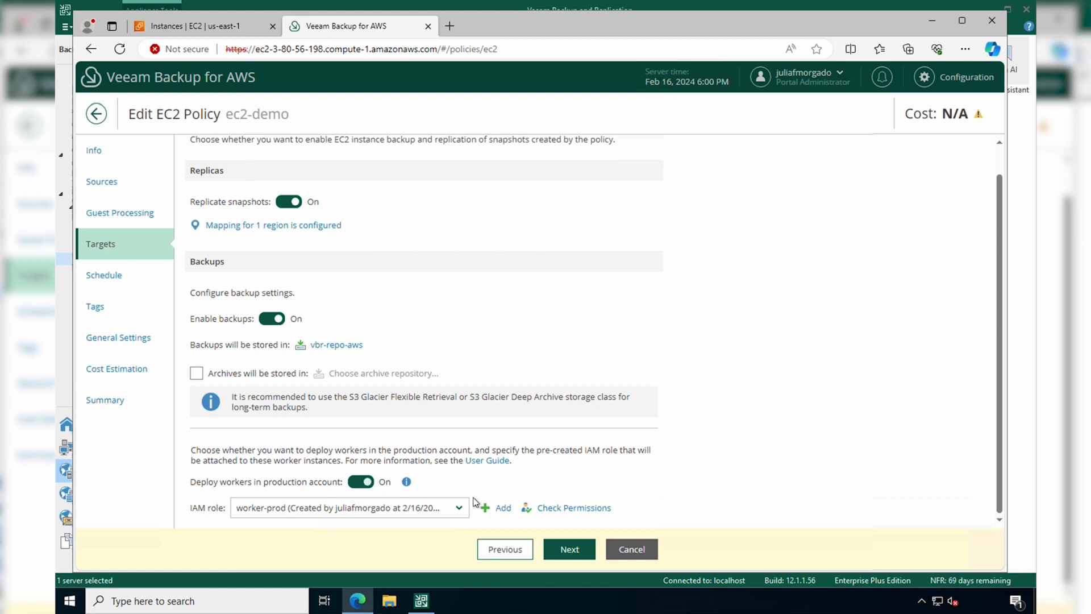
mouse_move(501, 507)
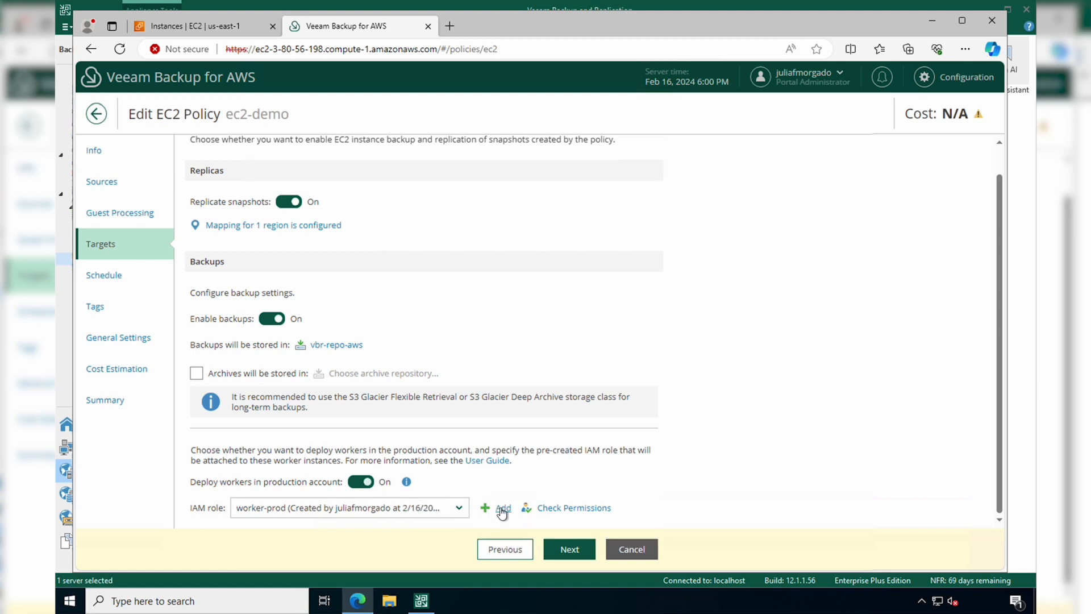
click(573, 507)
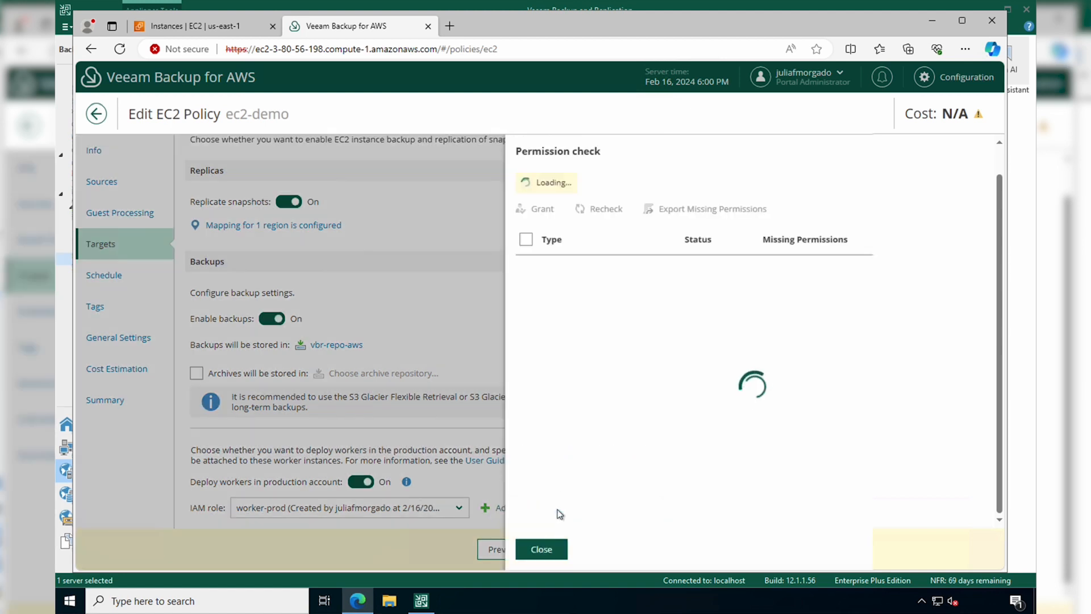
click(541, 549)
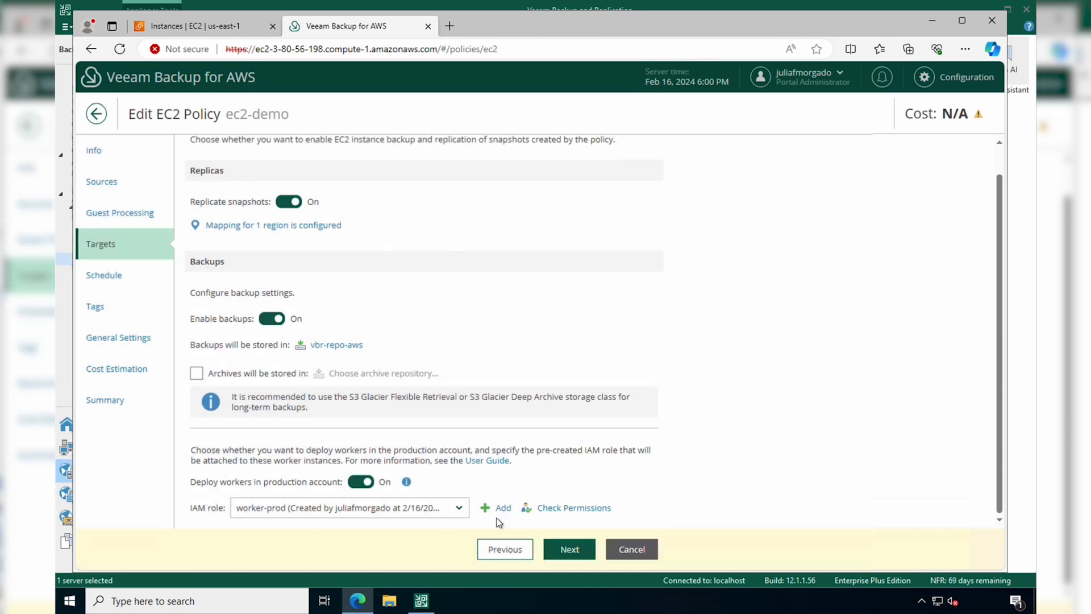
mouse_move(569, 549)
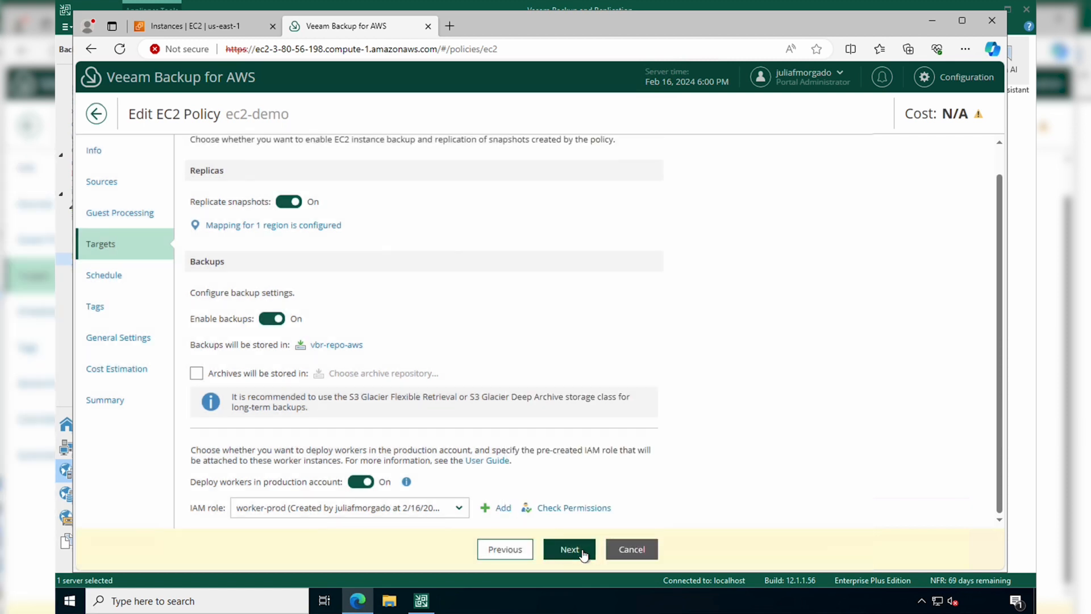
Step: Advance to the Schedule step and turn on the daily schedule
click(569, 548)
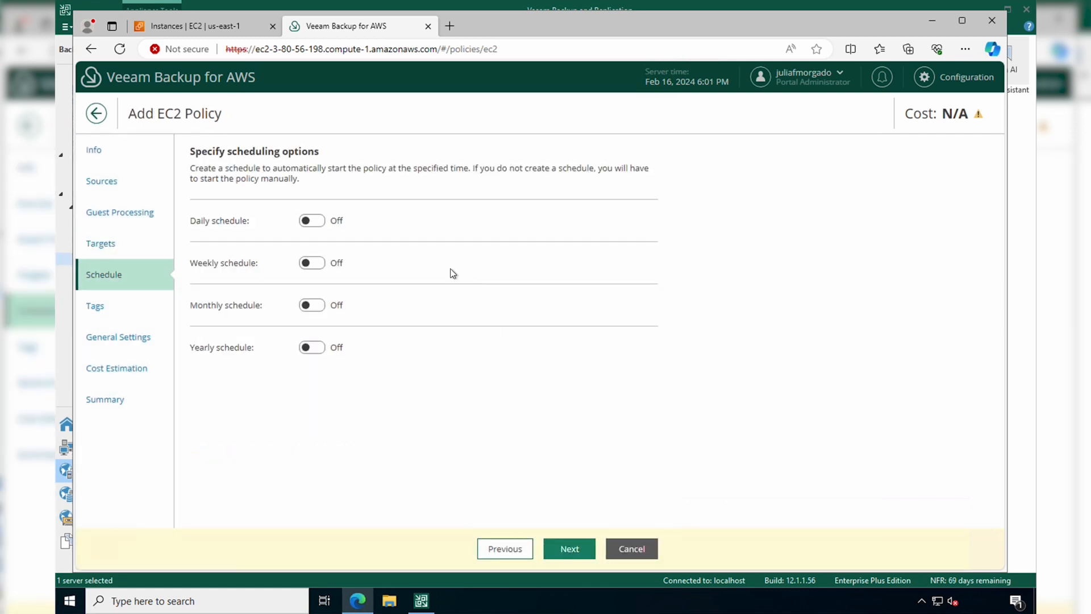
mouse_move(213, 256)
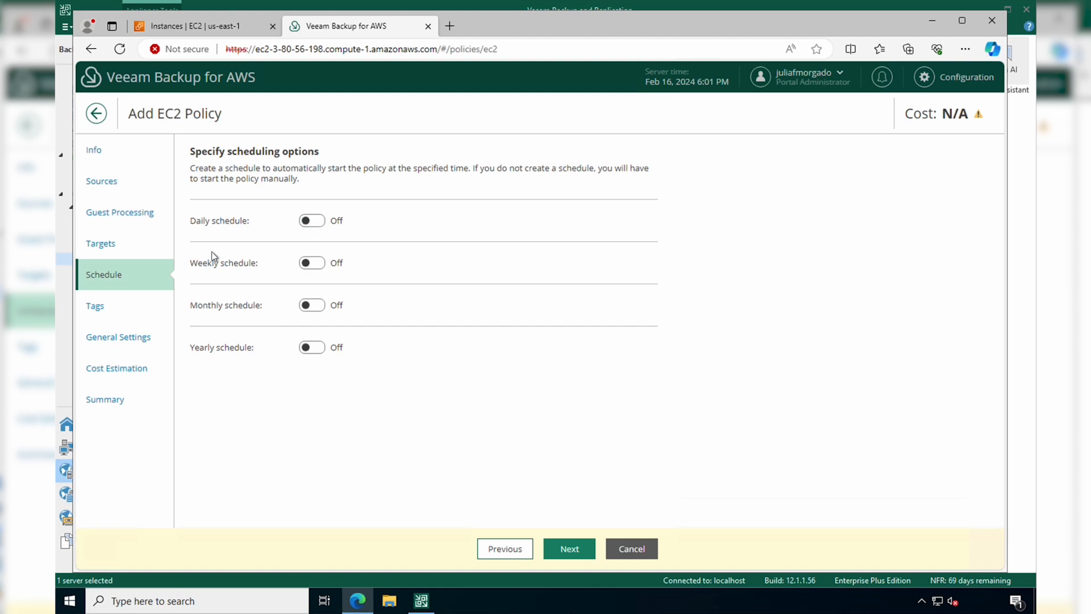
click(311, 220)
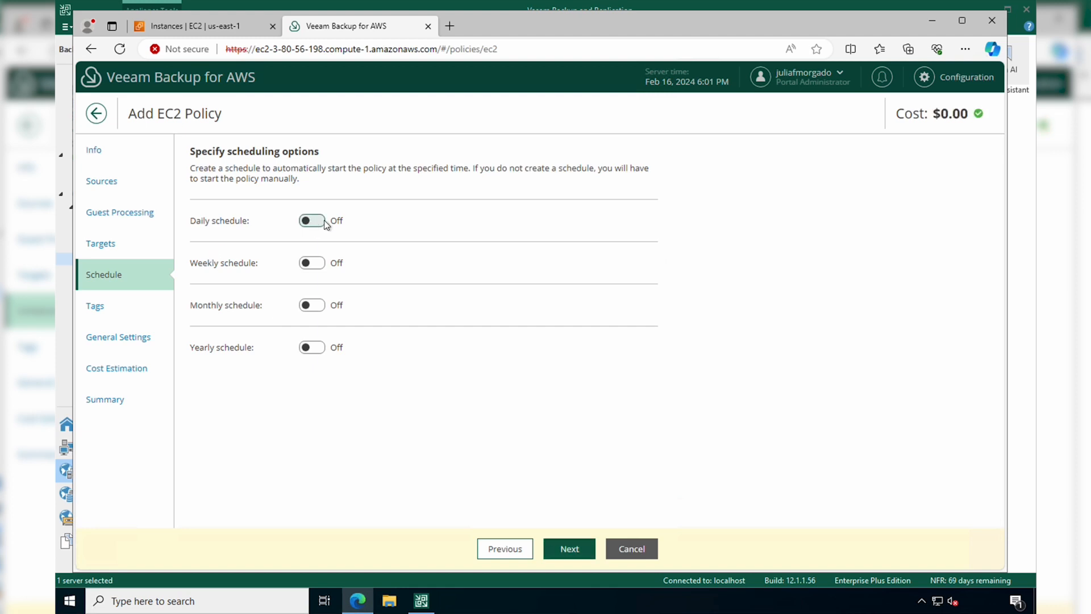
click(310, 220)
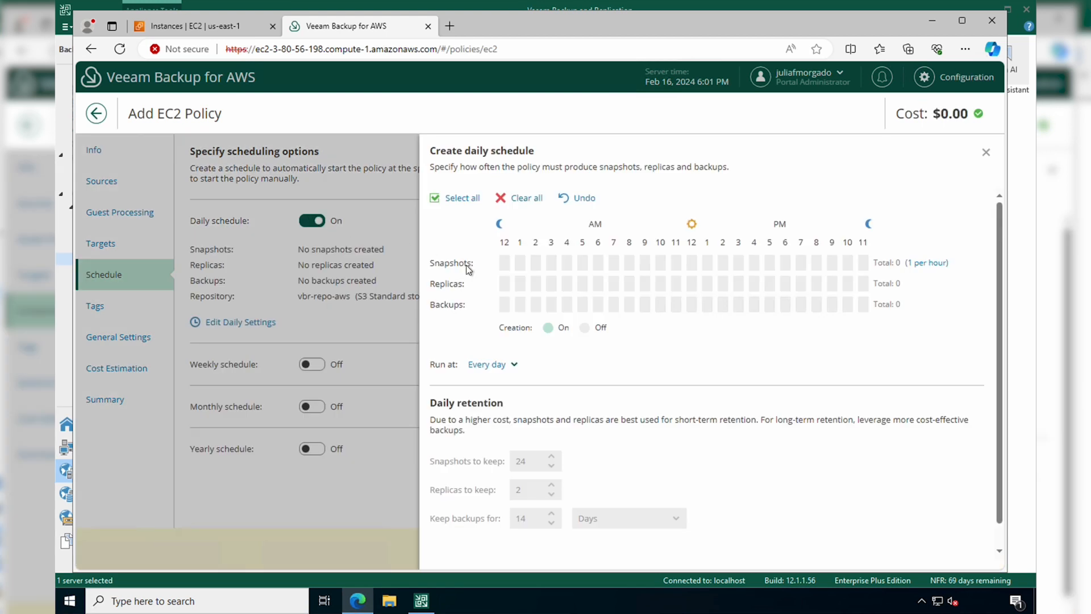
mouse_move(502, 267)
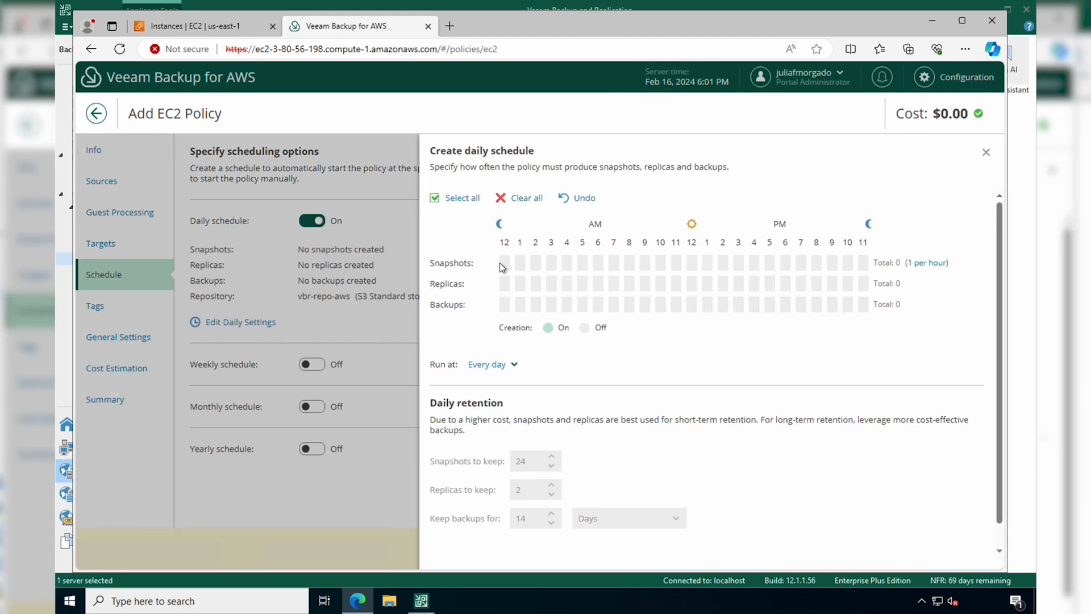
Step: Schedule daily snapshots at 12 AM, 7 AM and 3 PM, a 3 PM replica and a 12 AM backup
click(504, 263)
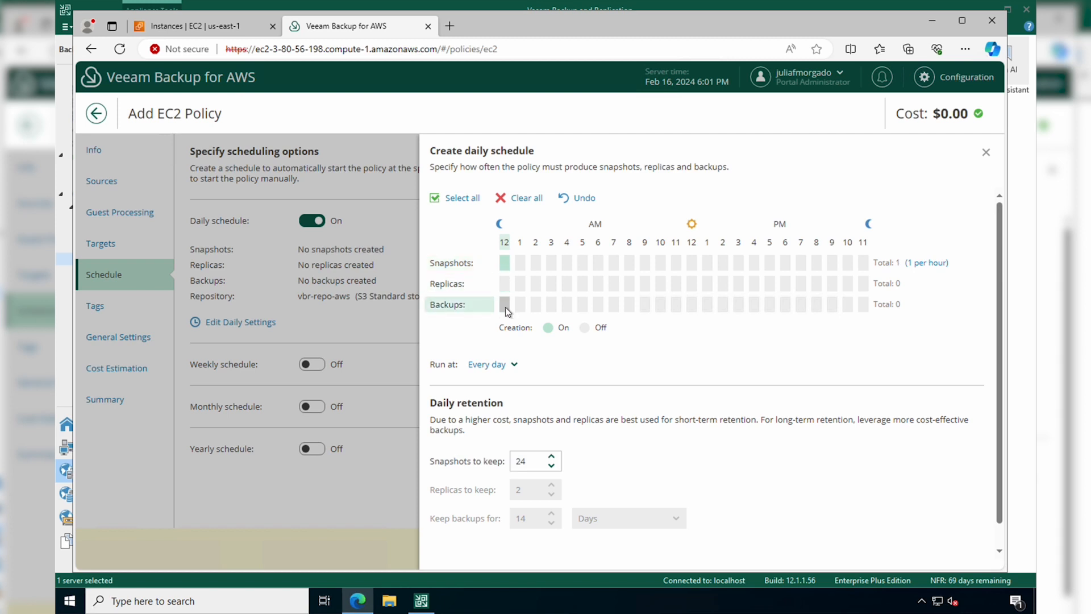
click(504, 304)
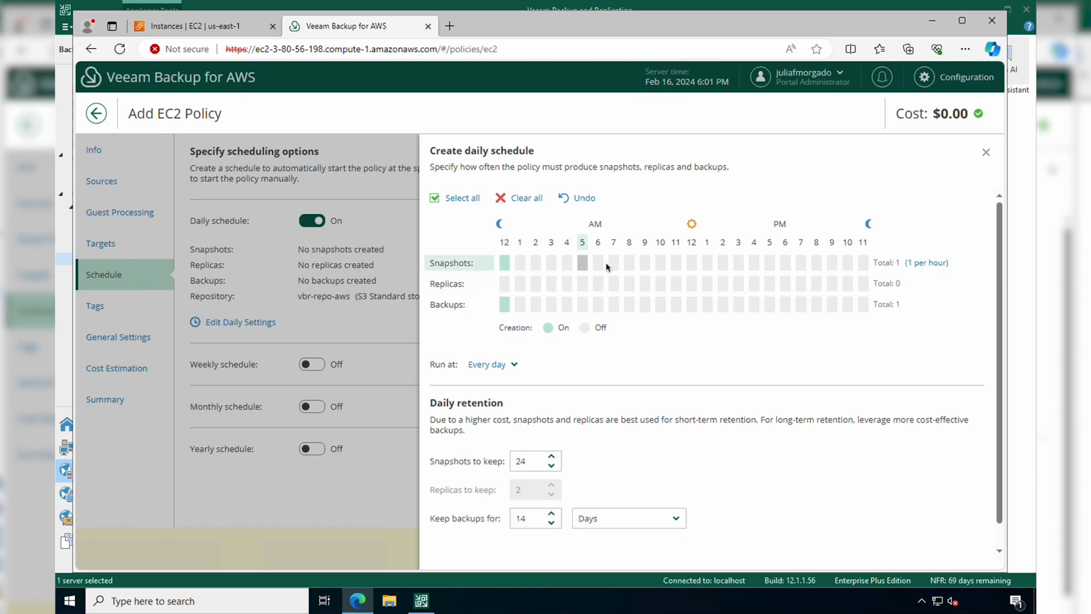
click(737, 263)
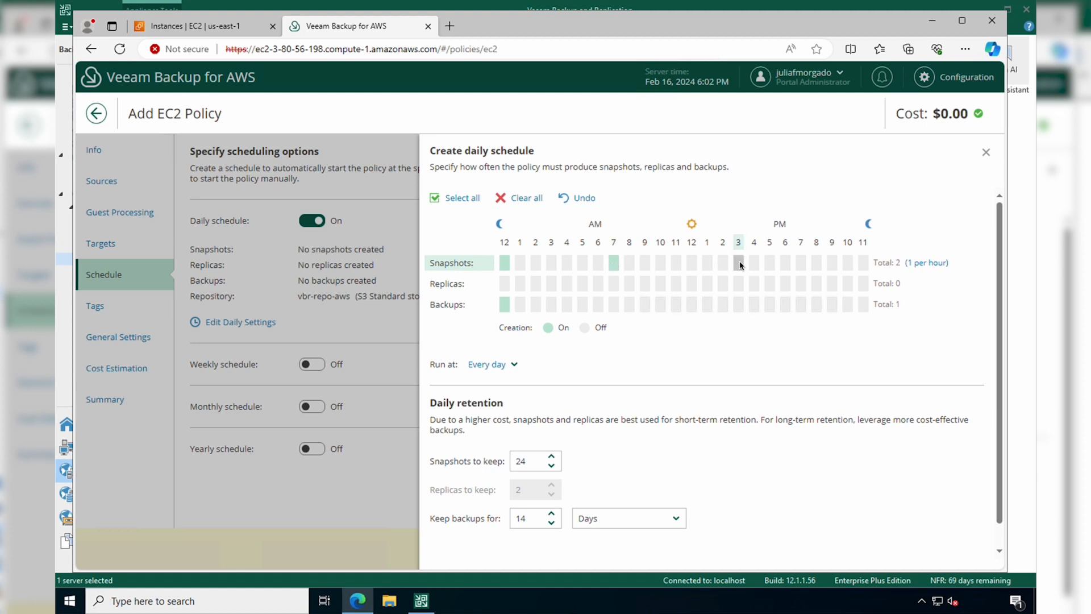
click(738, 263)
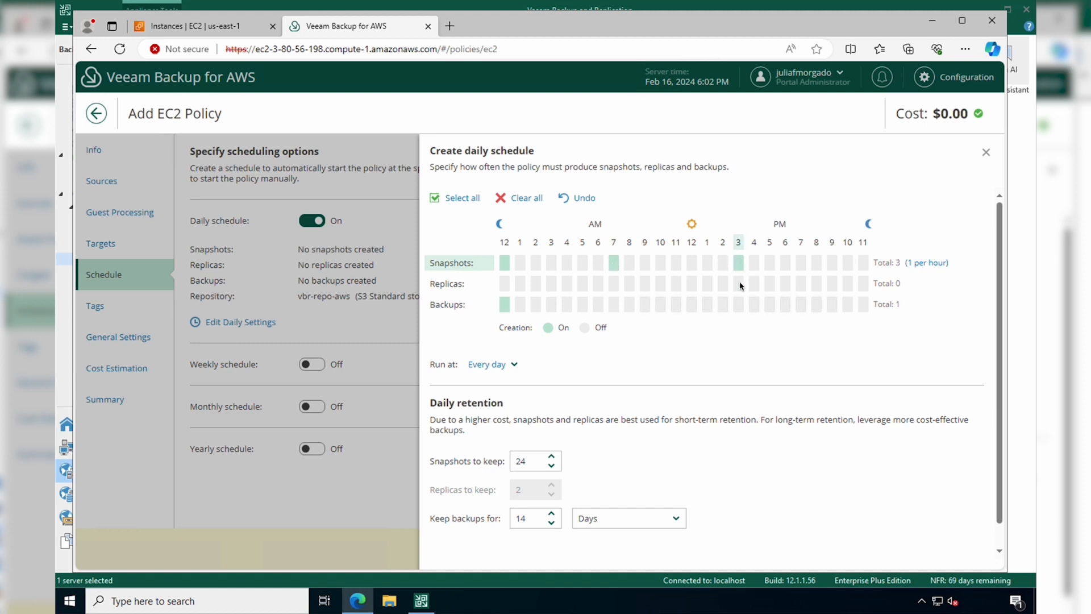
click(738, 283)
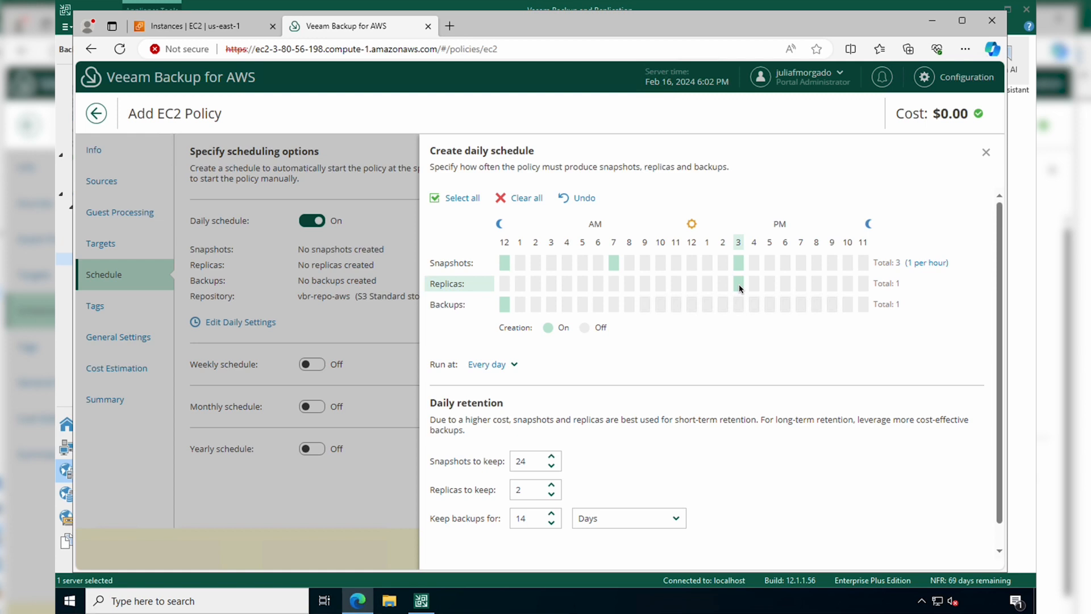
mouse_move(766, 294)
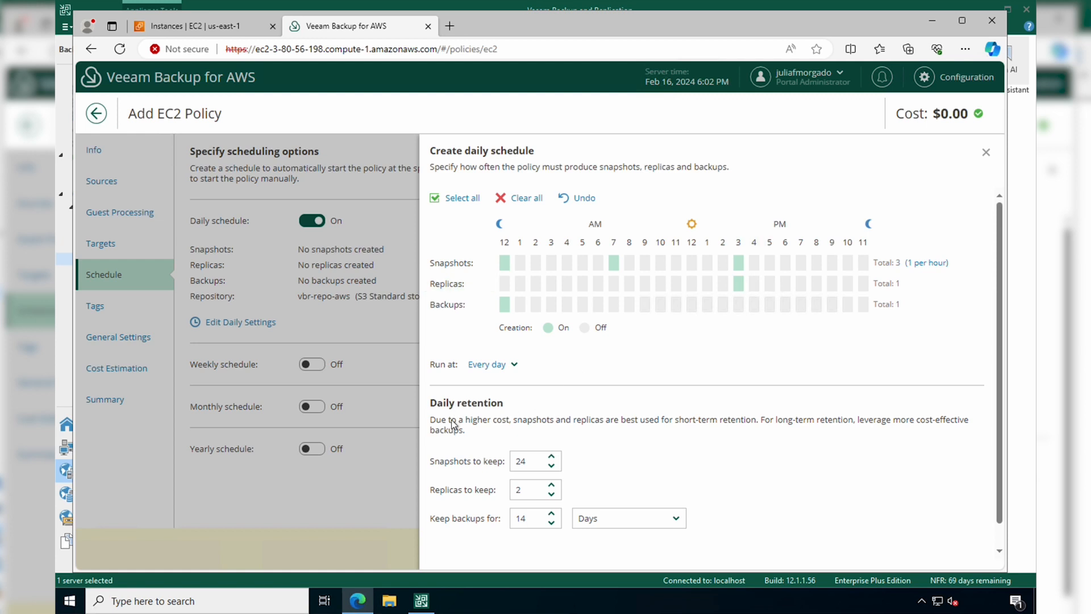
mouse_move(465, 417)
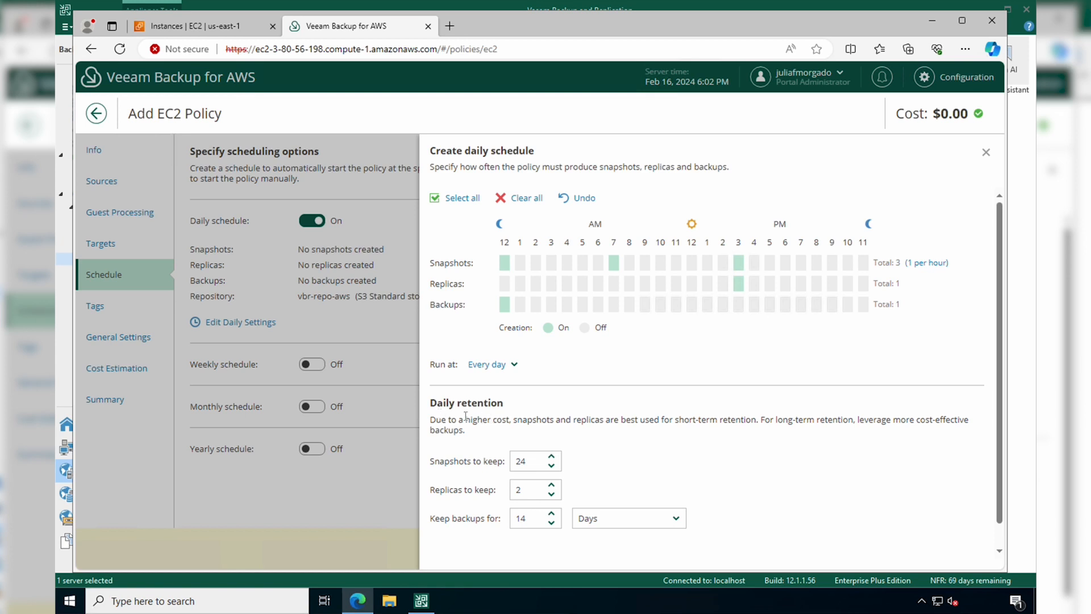
scroll(down, 3)
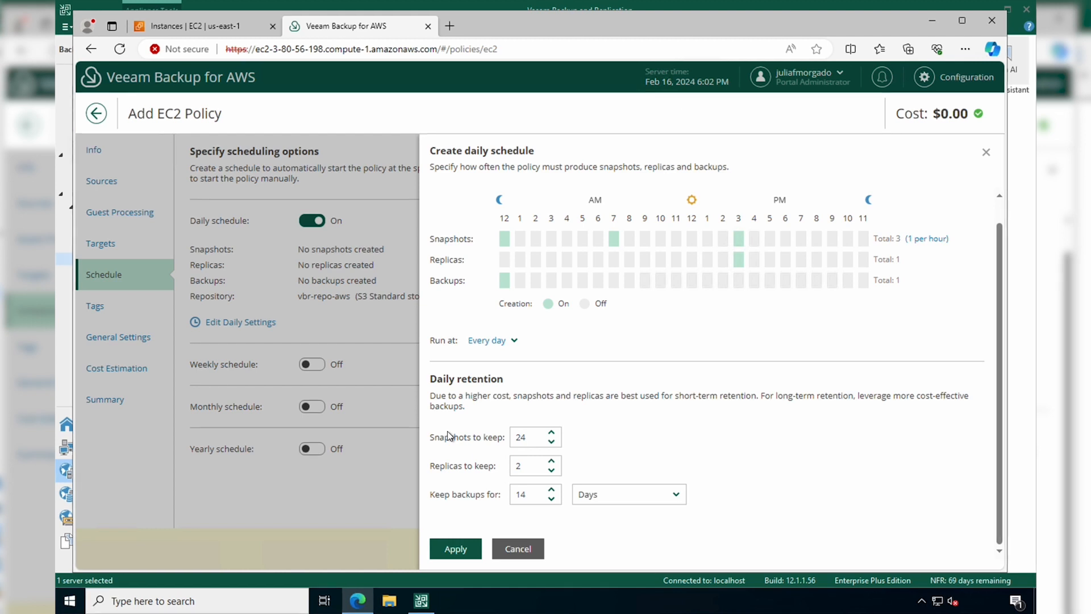
click(455, 548)
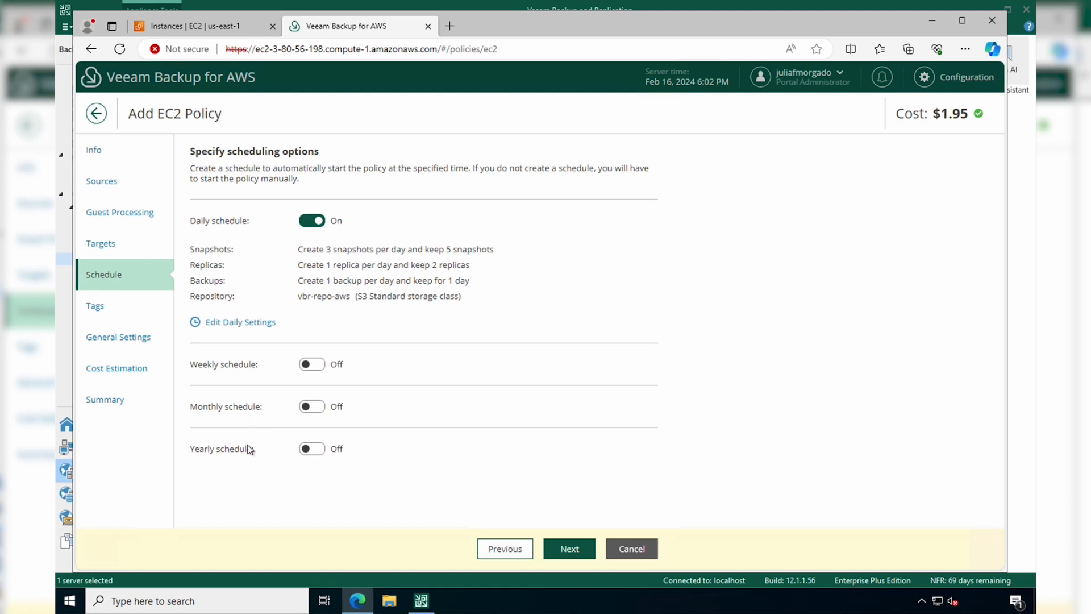
Step: Advance to the Tags step, leaving tag copying and custom tags off
click(568, 548)
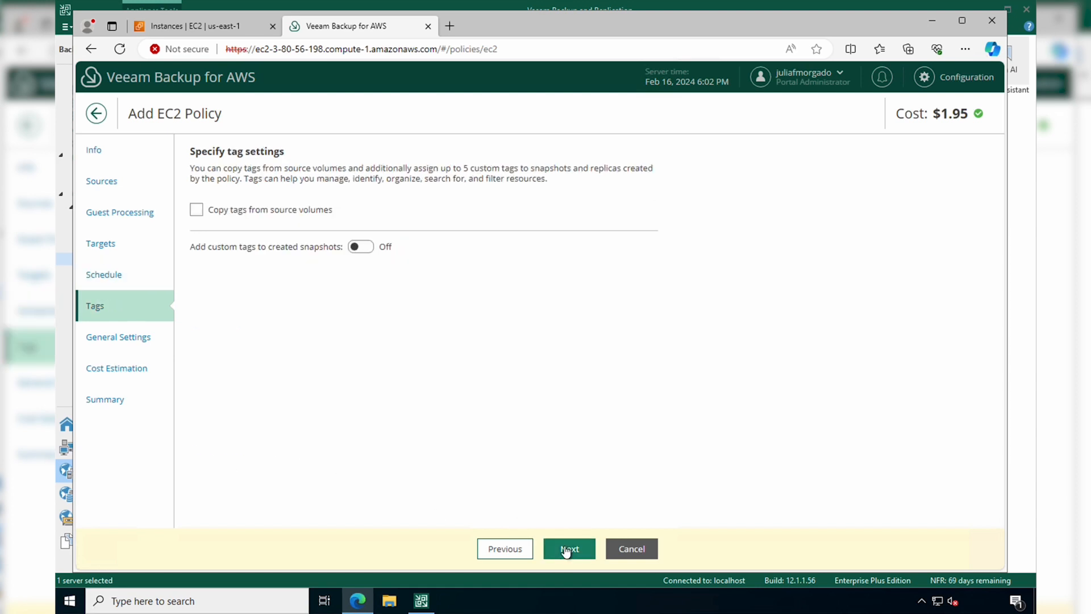
mouse_move(411, 298)
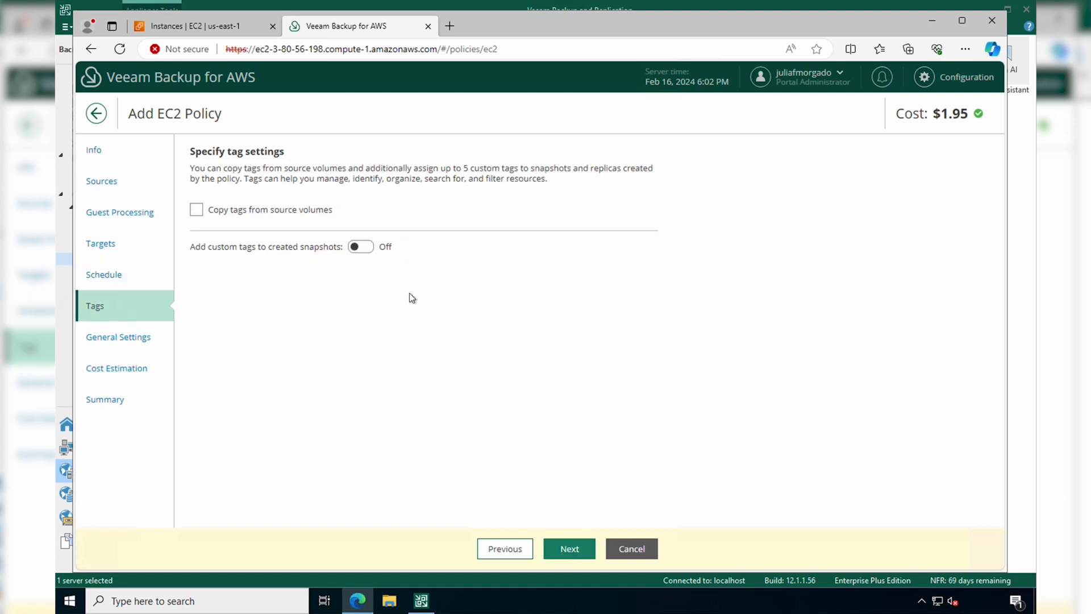
mouse_move(441, 297)
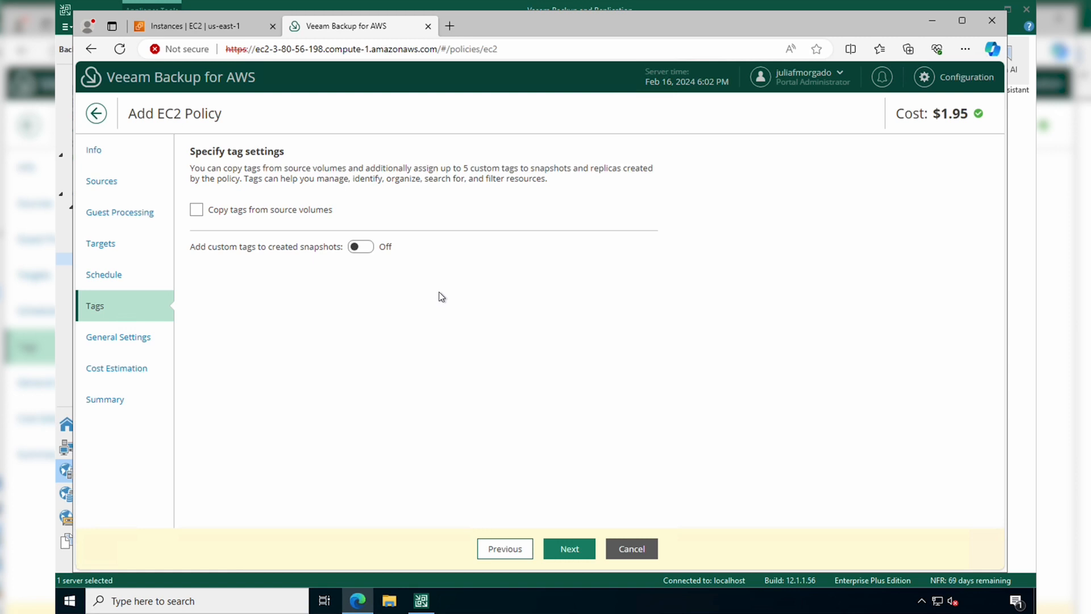
mouse_move(261, 242)
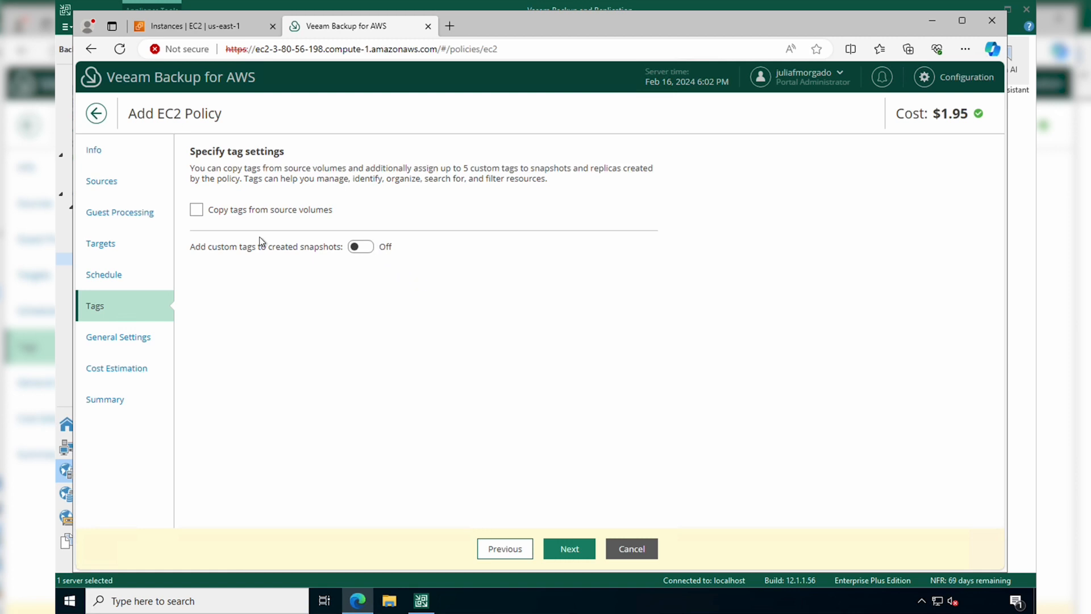
mouse_move(428, 297)
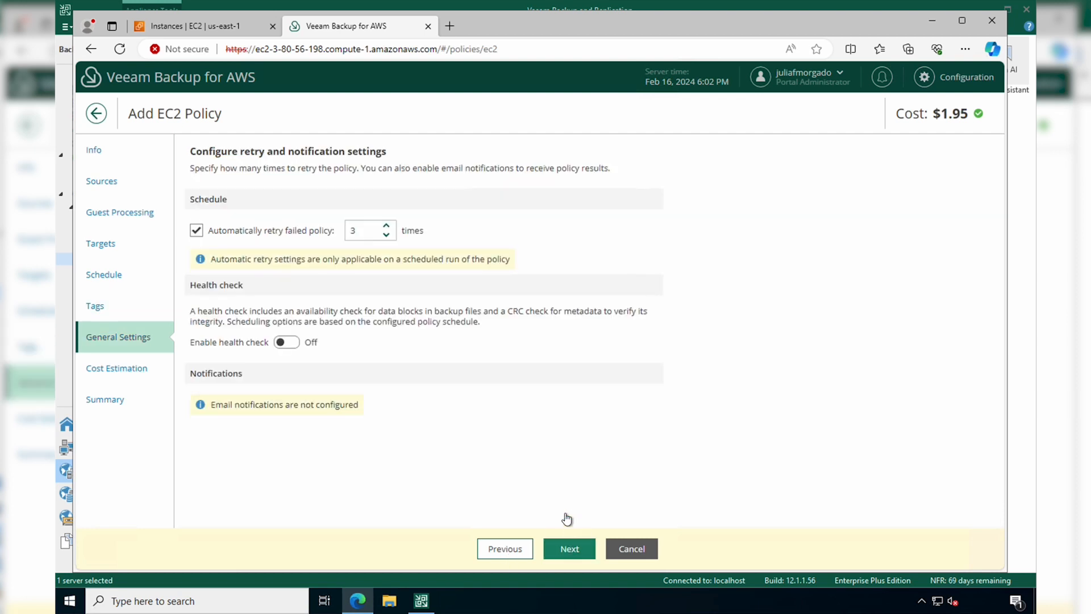
mouse_move(283, 283)
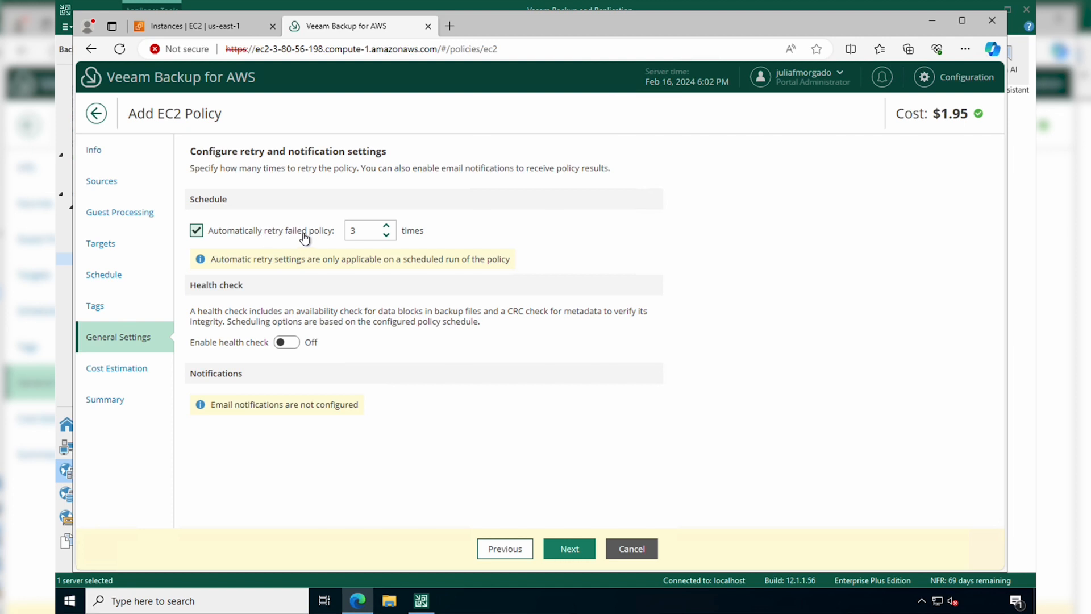
mouse_move(342, 239)
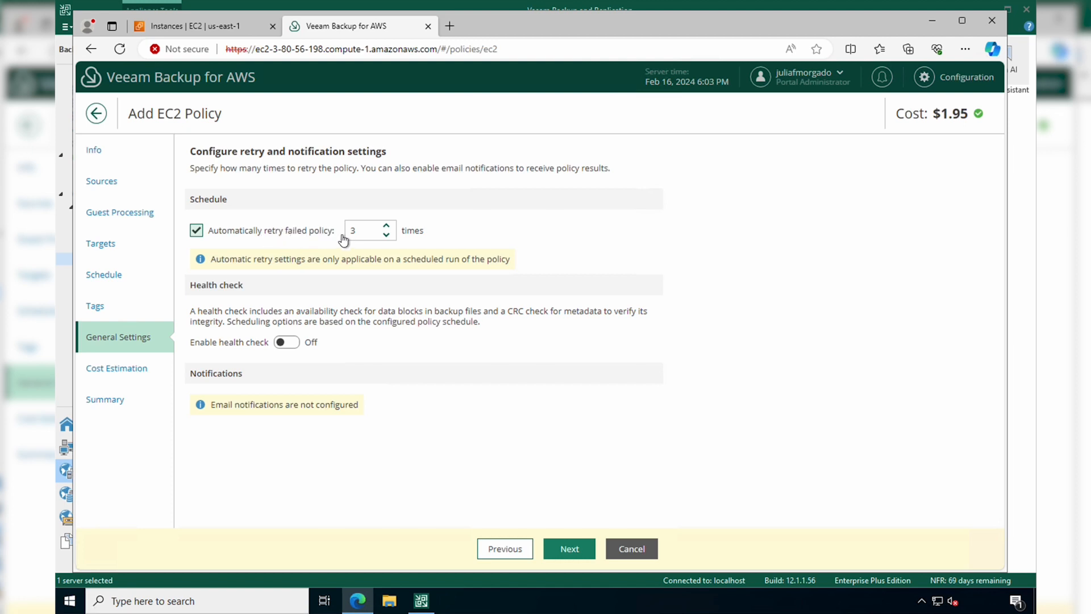
mouse_move(254, 324)
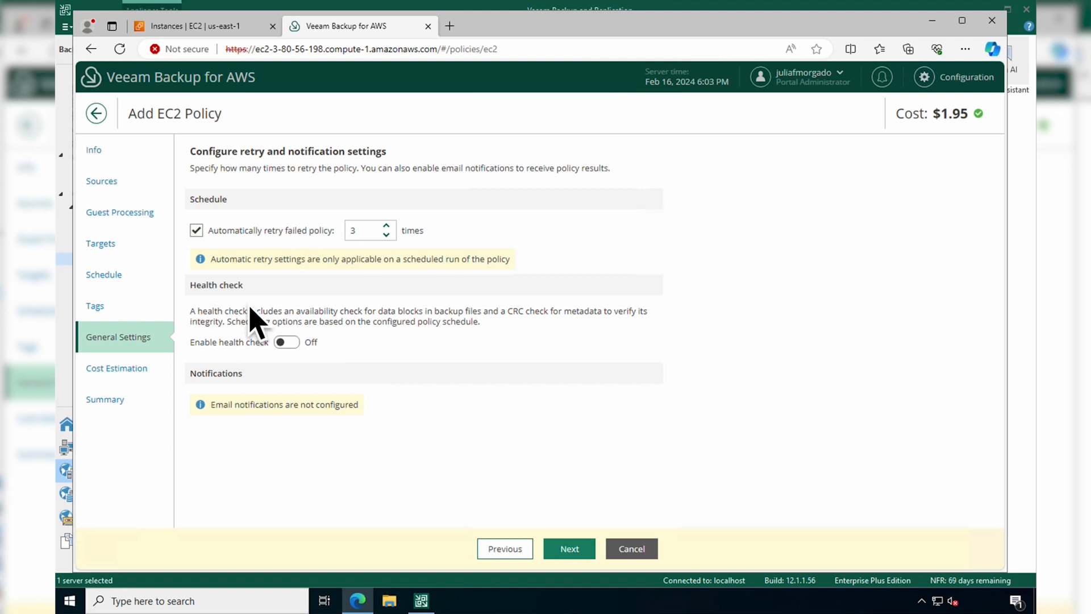
mouse_move(224, 384)
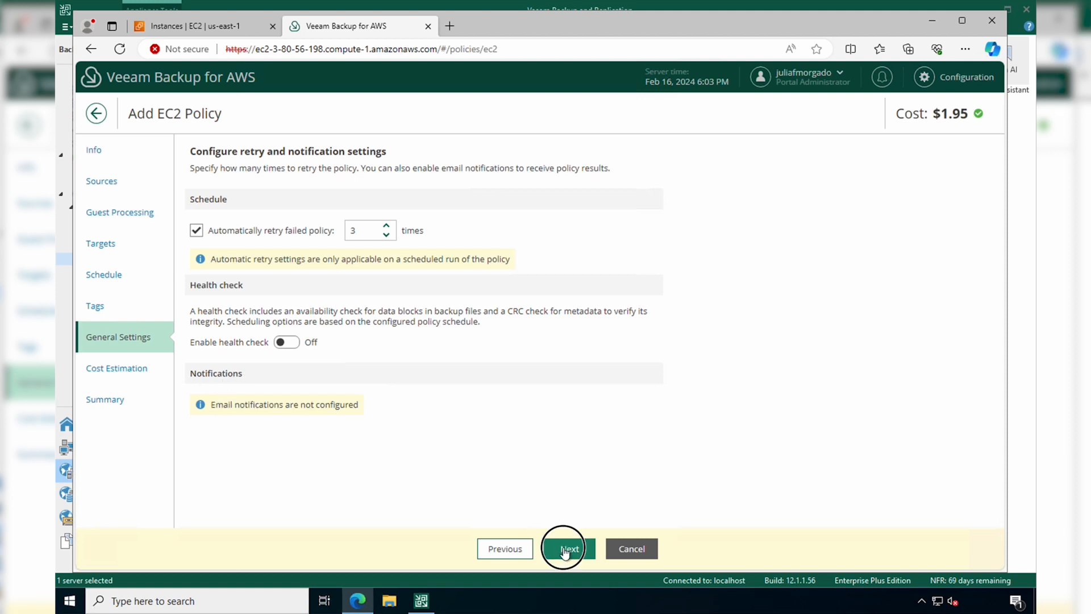
Step: Advance to Cost Estimation showing $1.95 monthly across two instances
click(569, 548)
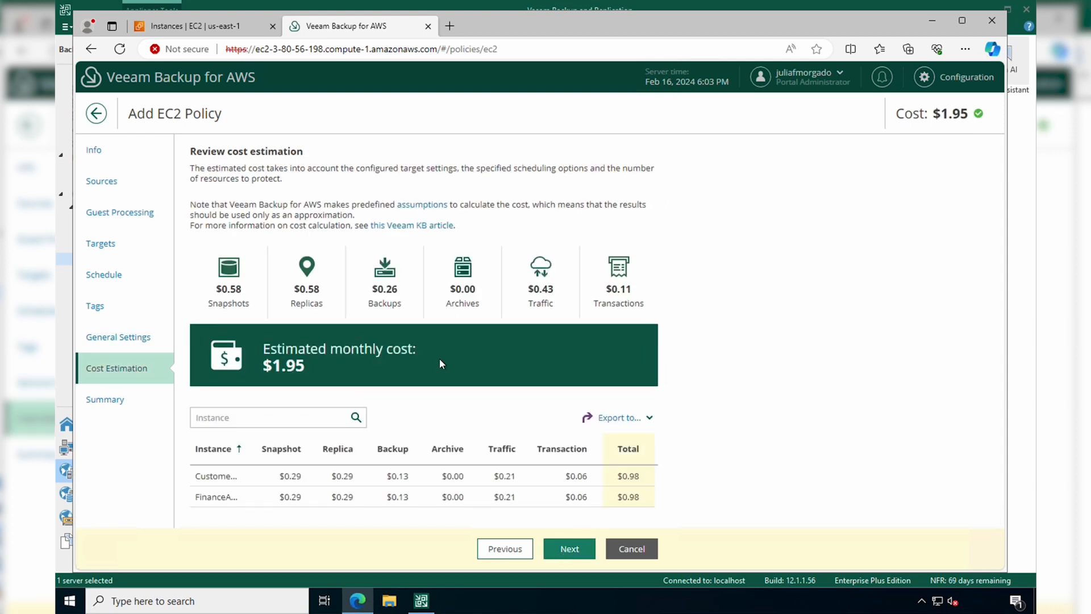
mouse_move(400, 328)
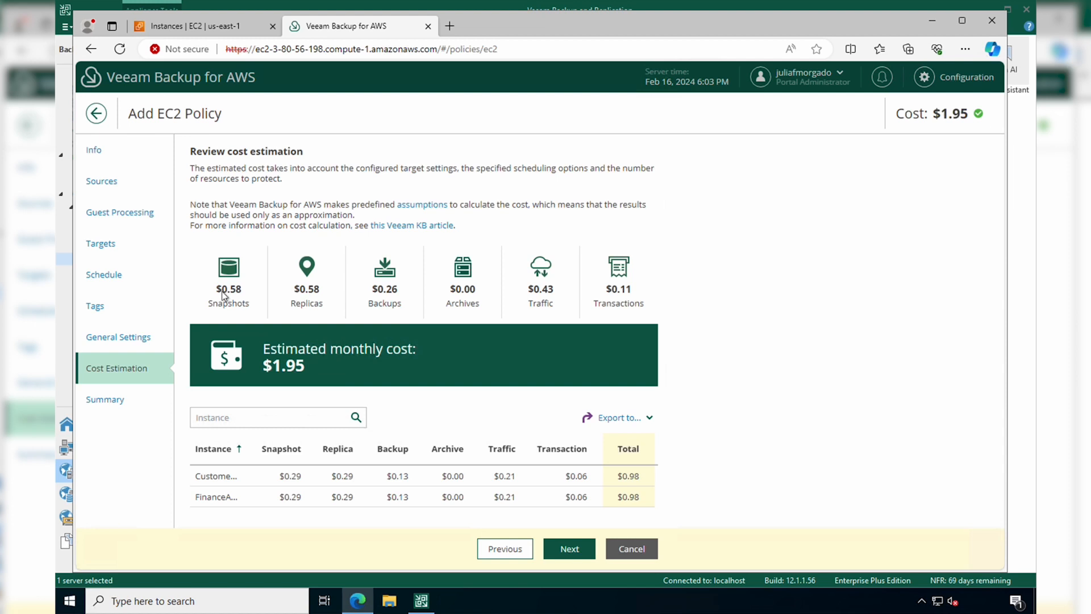
mouse_move(291, 319)
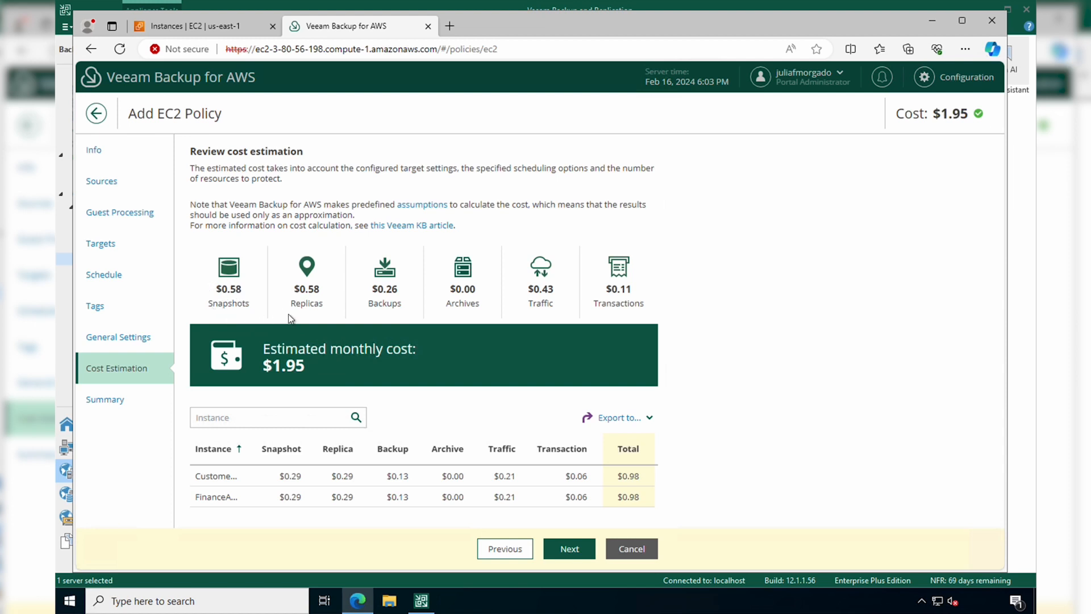
mouse_move(365, 295)
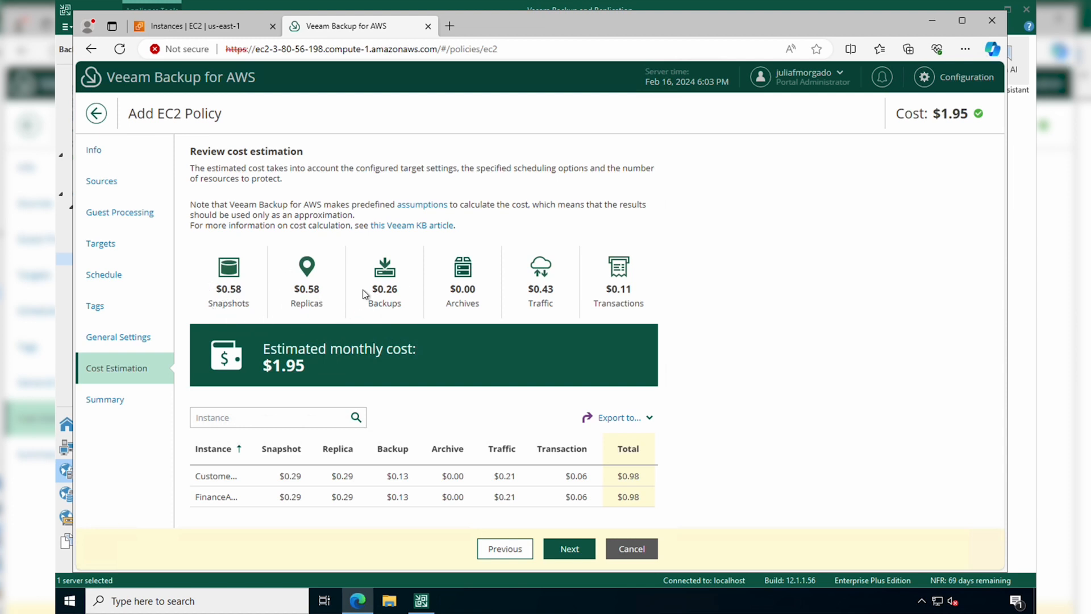
mouse_move(368, 329)
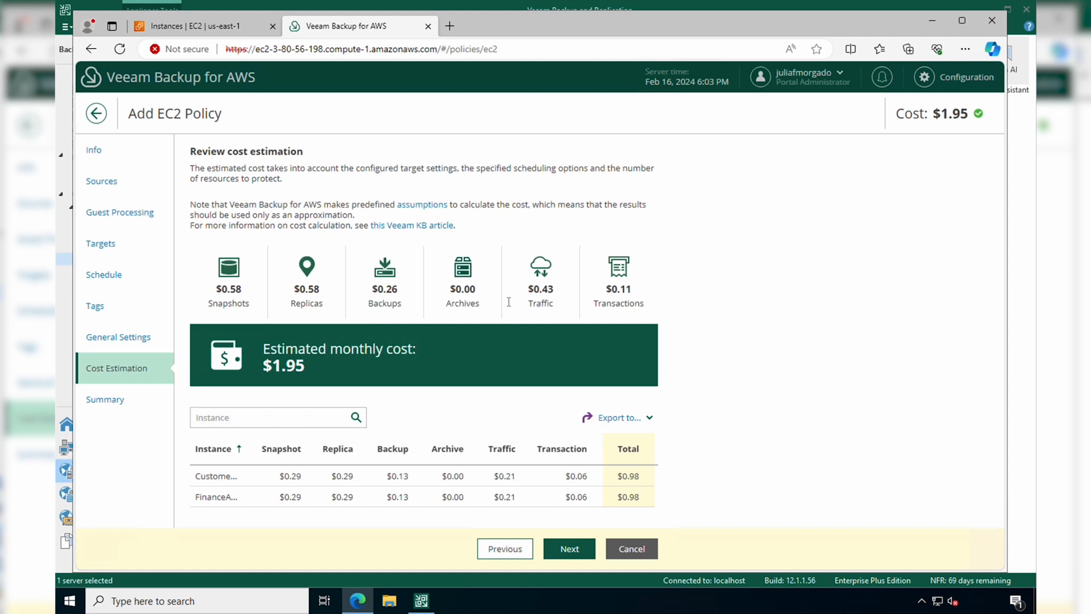
mouse_move(512, 311)
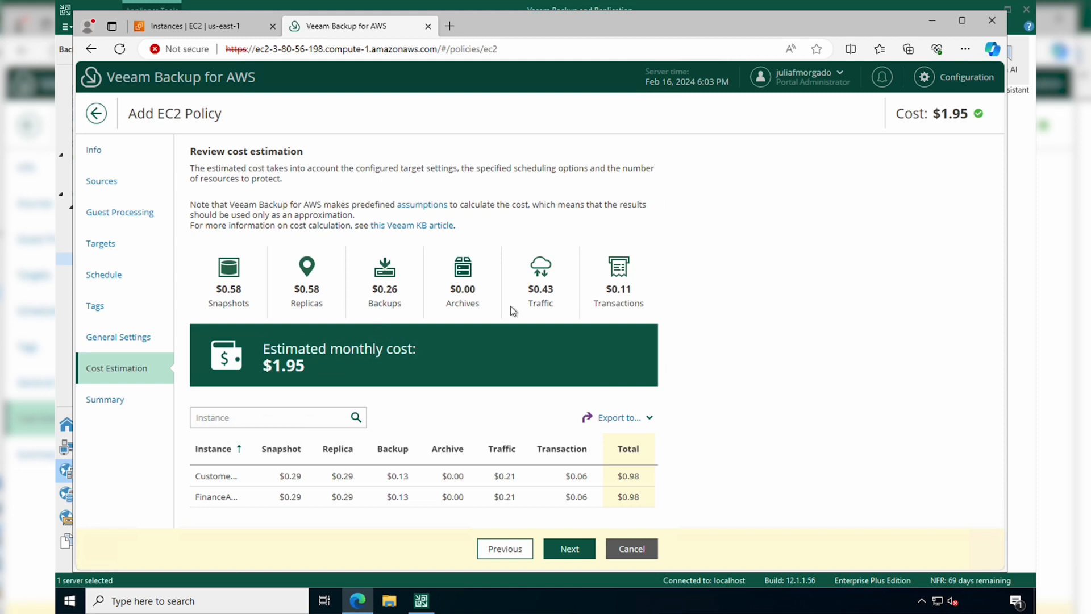
mouse_move(621, 305)
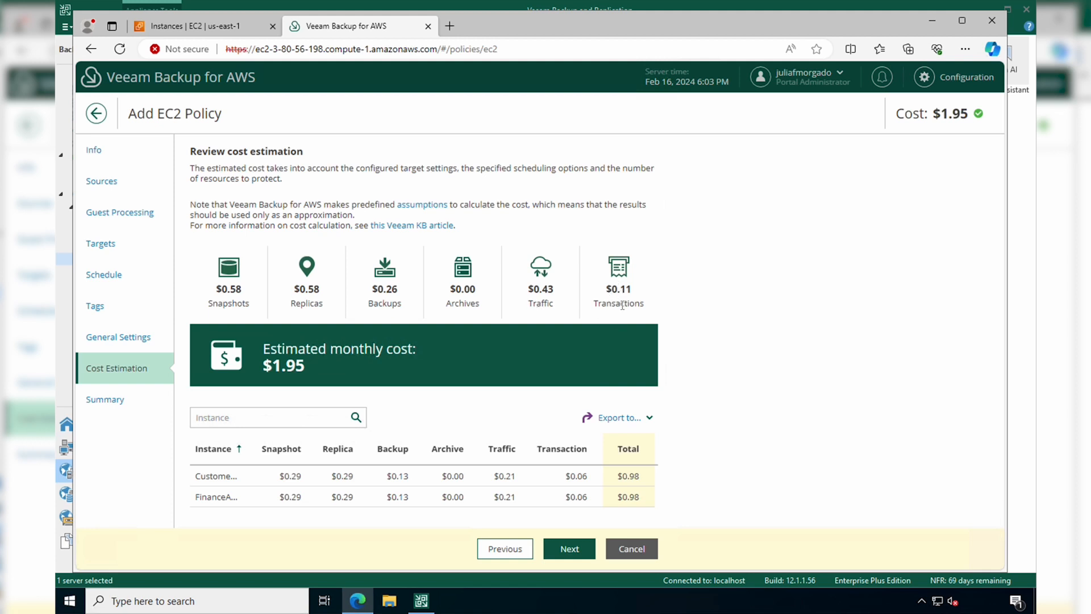
mouse_move(338, 310)
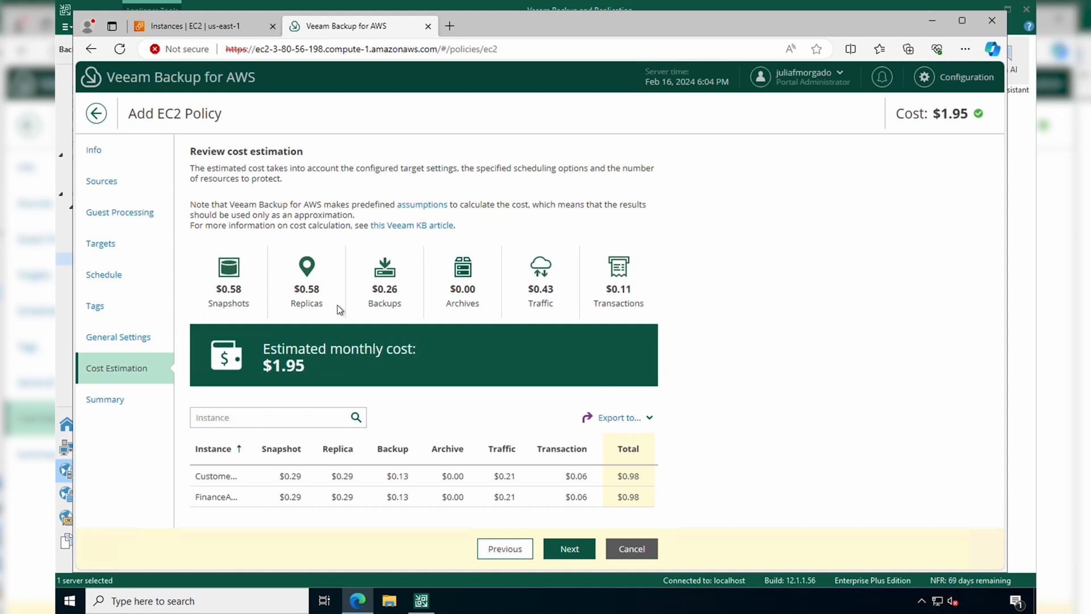
mouse_move(291, 312)
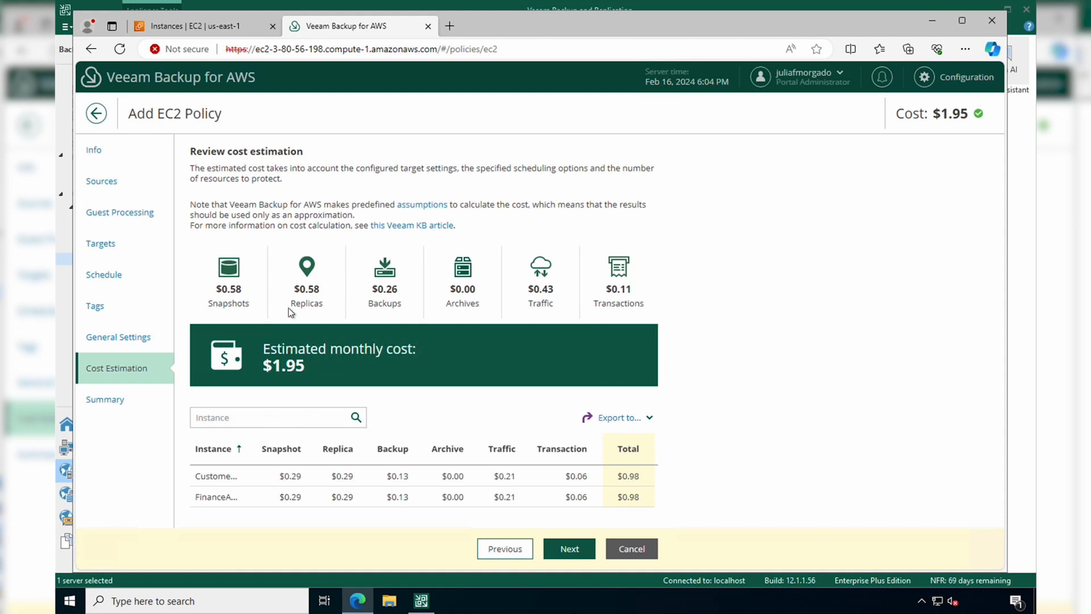
mouse_move(304, 366)
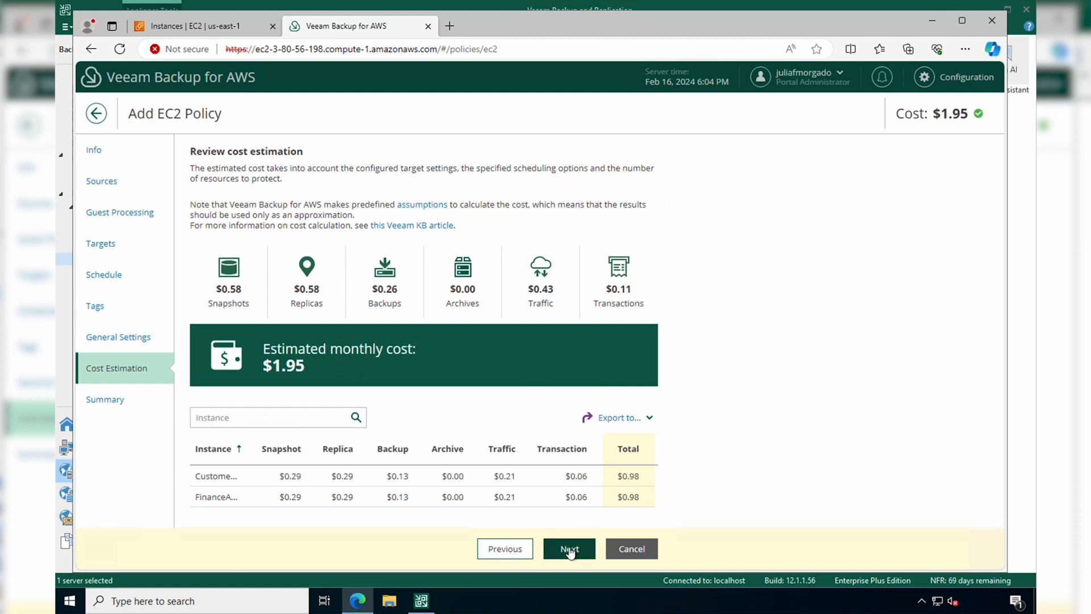
Step: Open the Summary and scroll through the ec2-demo policy settings and protected instances
click(568, 548)
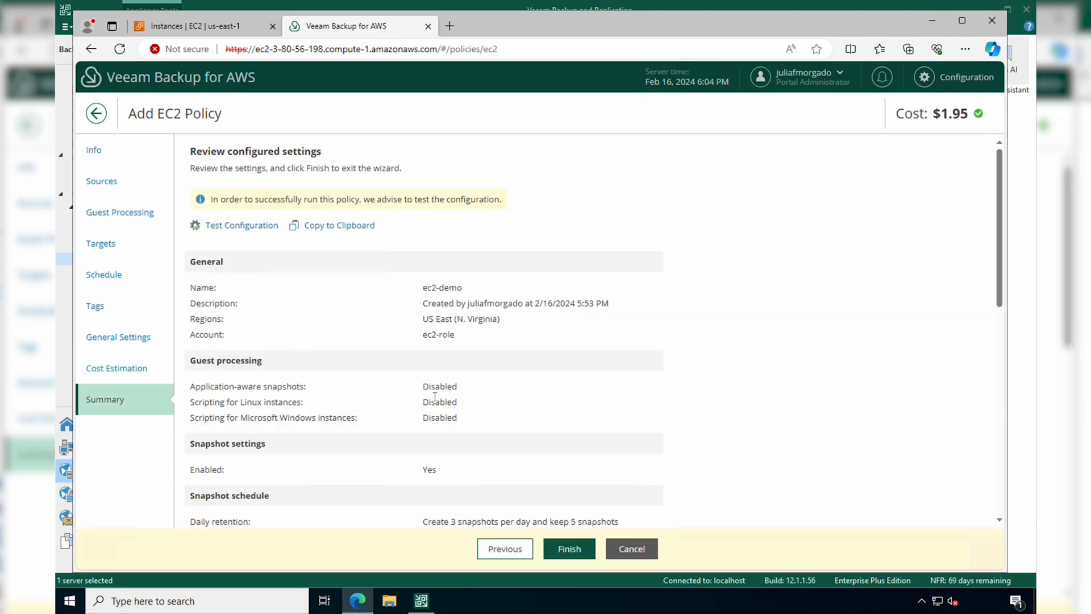
mouse_move(242, 225)
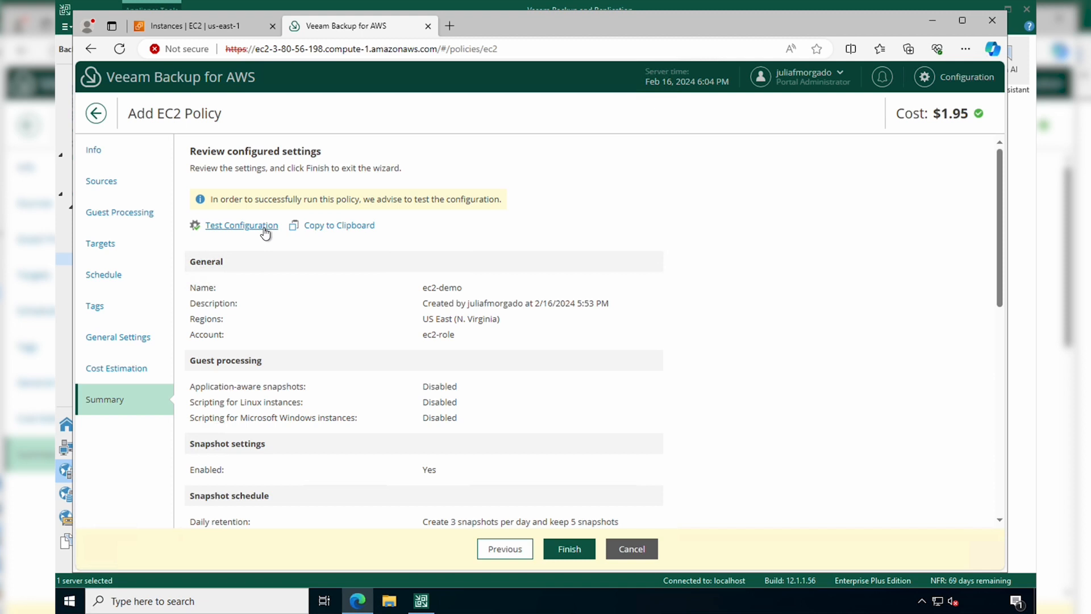
scroll(down, 3)
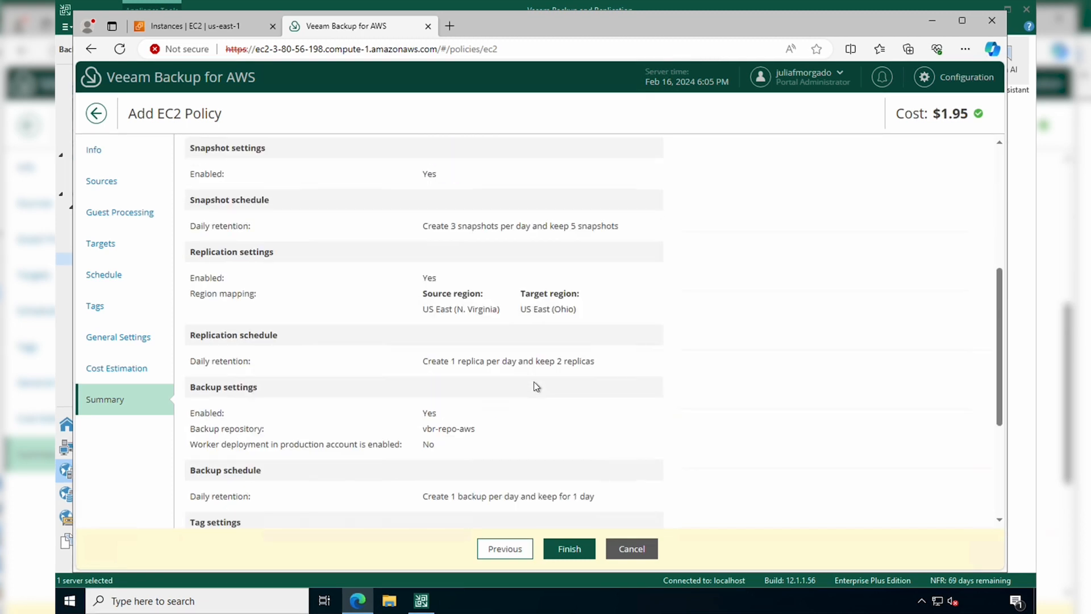
scroll(down, 3)
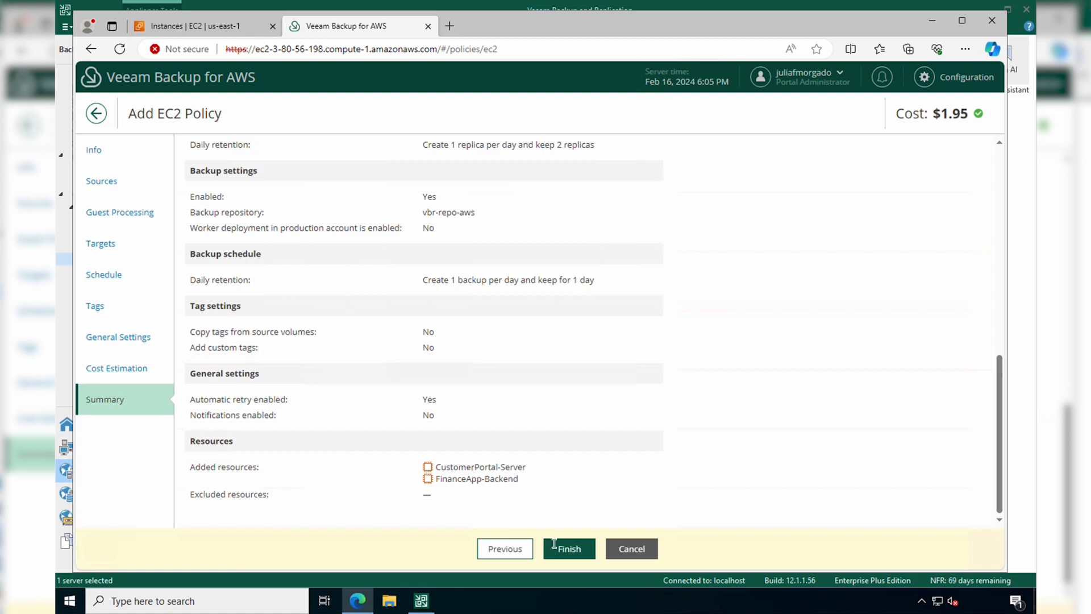